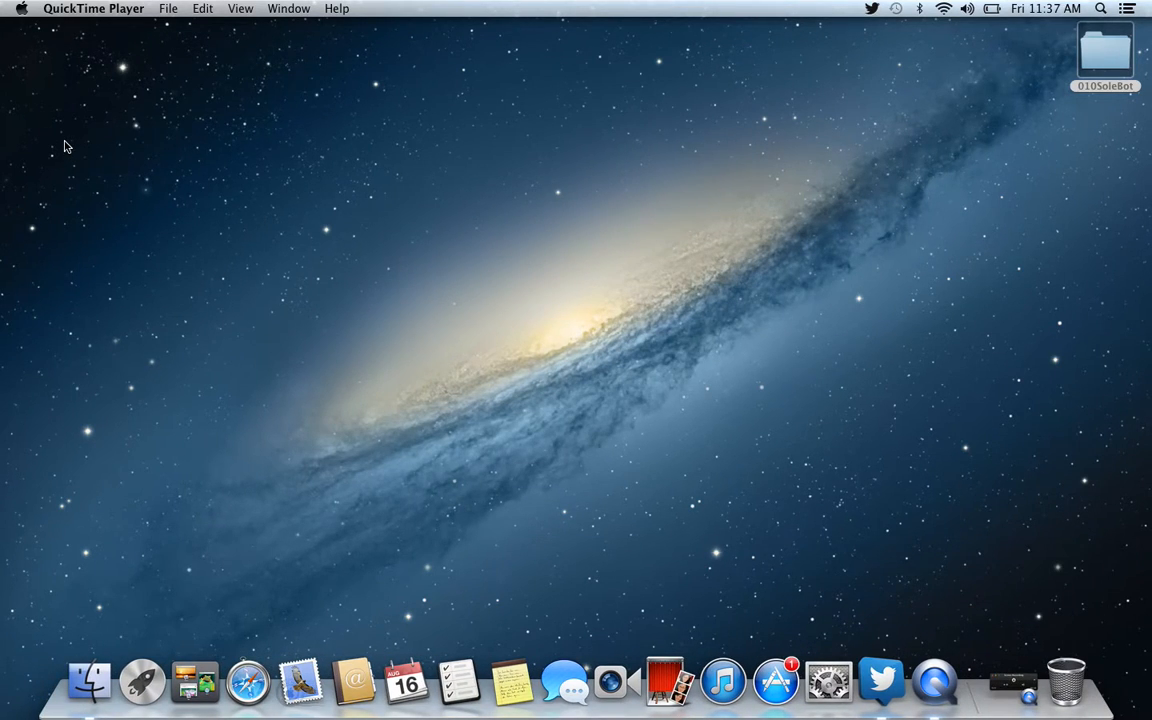
mouse_move(976, 84)
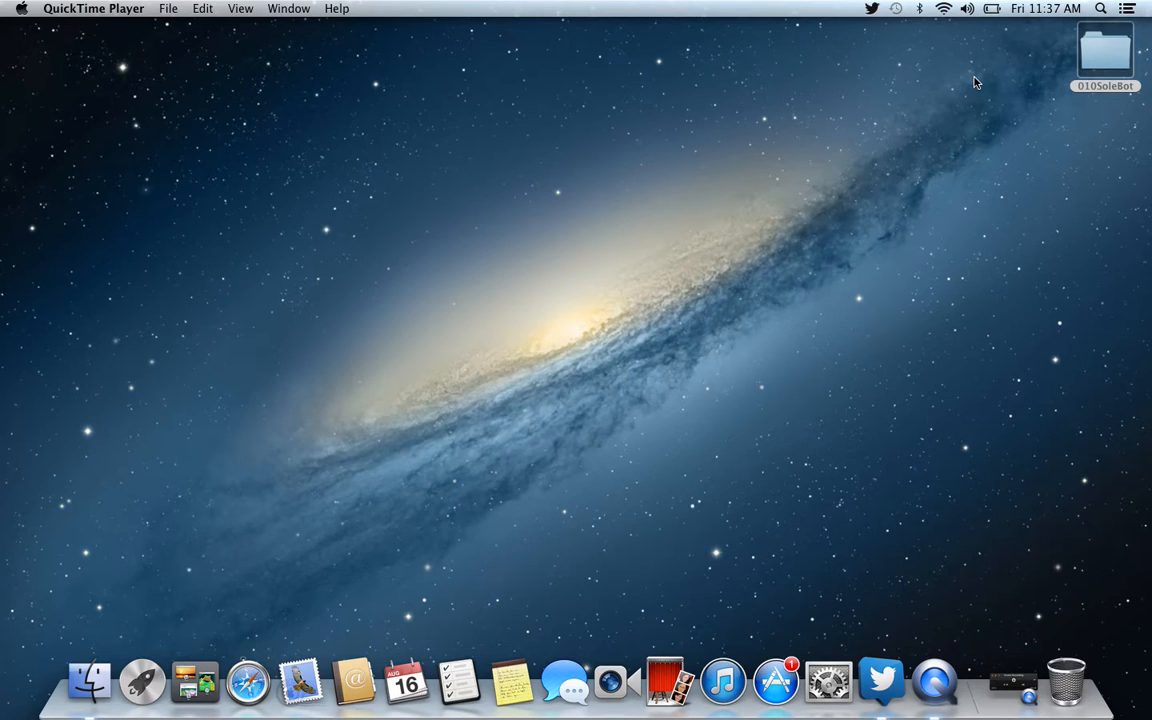
Step: Launch Chrome from the Dock and go to its Extensions page via the Window menu
click(1044, 8)
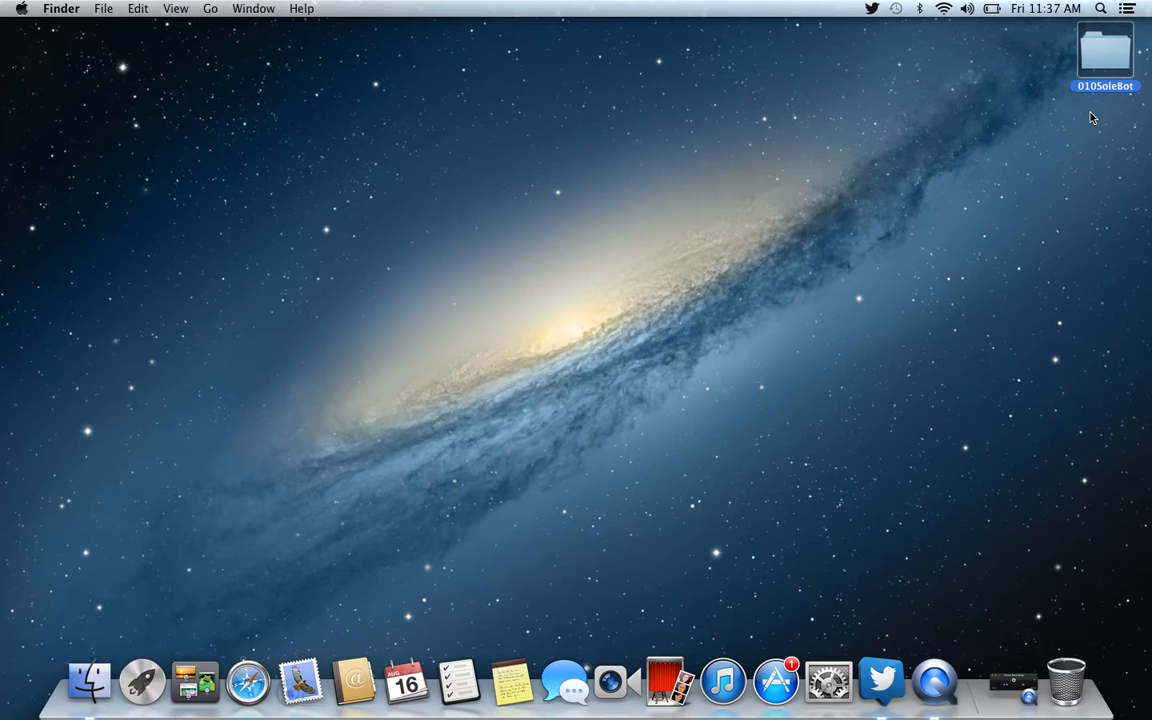
mouse_move(934, 682)
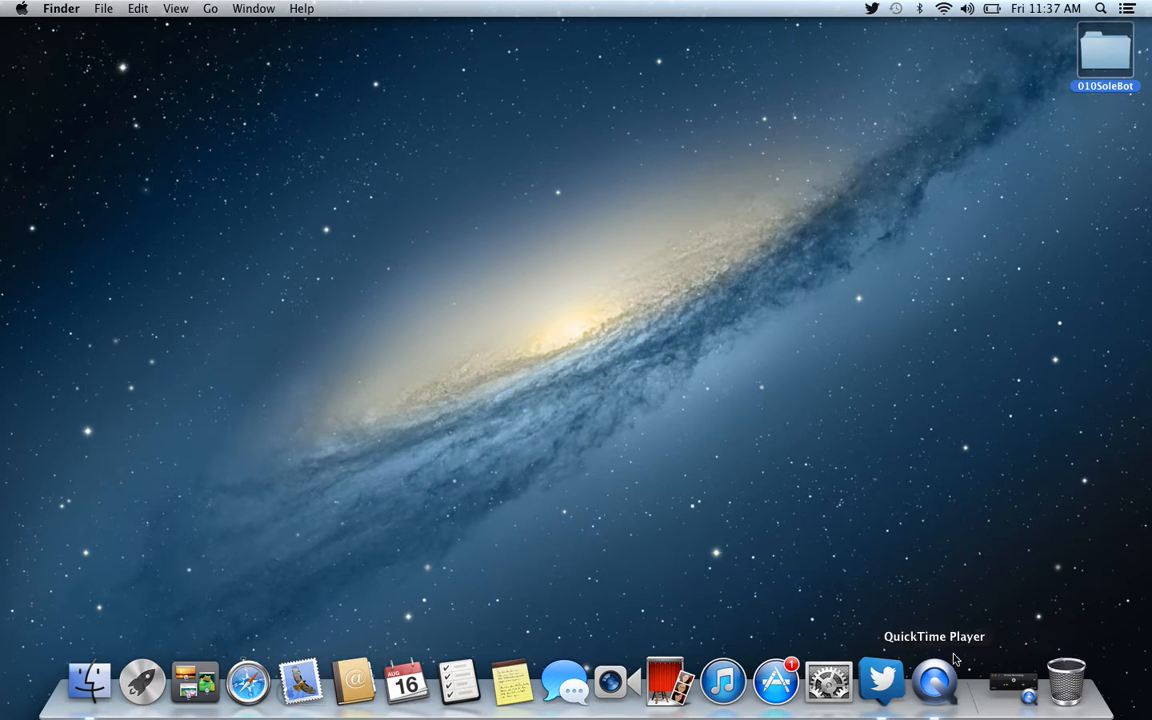
mouse_move(524, 560)
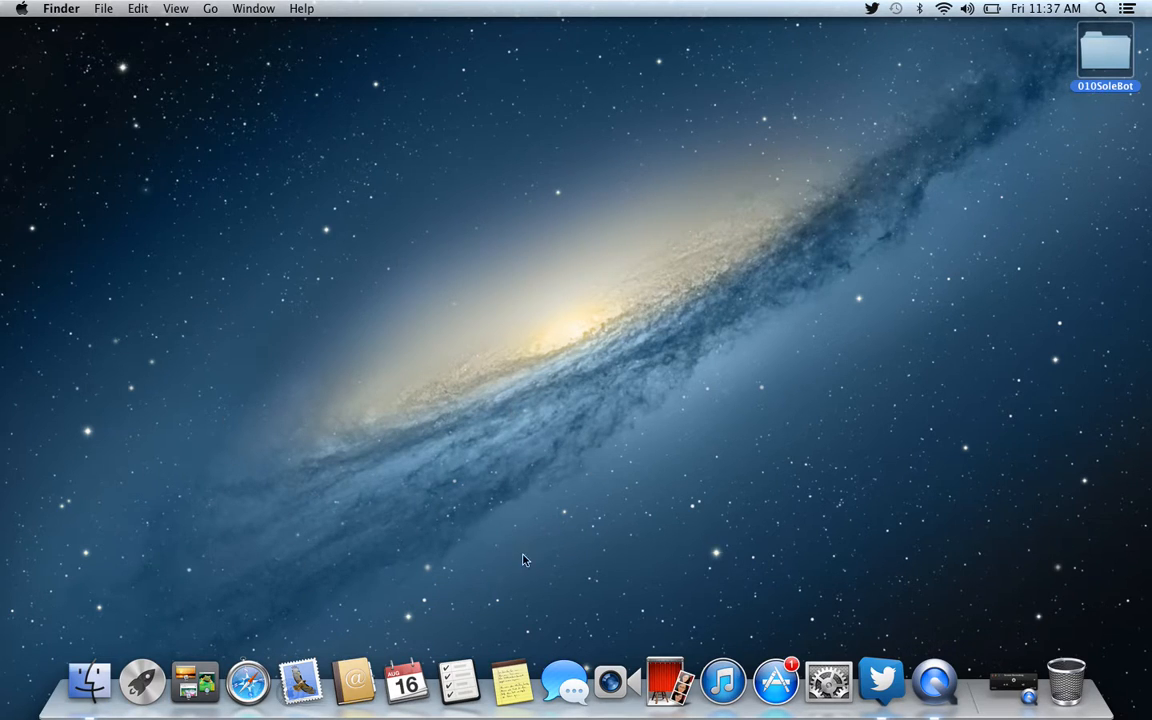
click(142, 682)
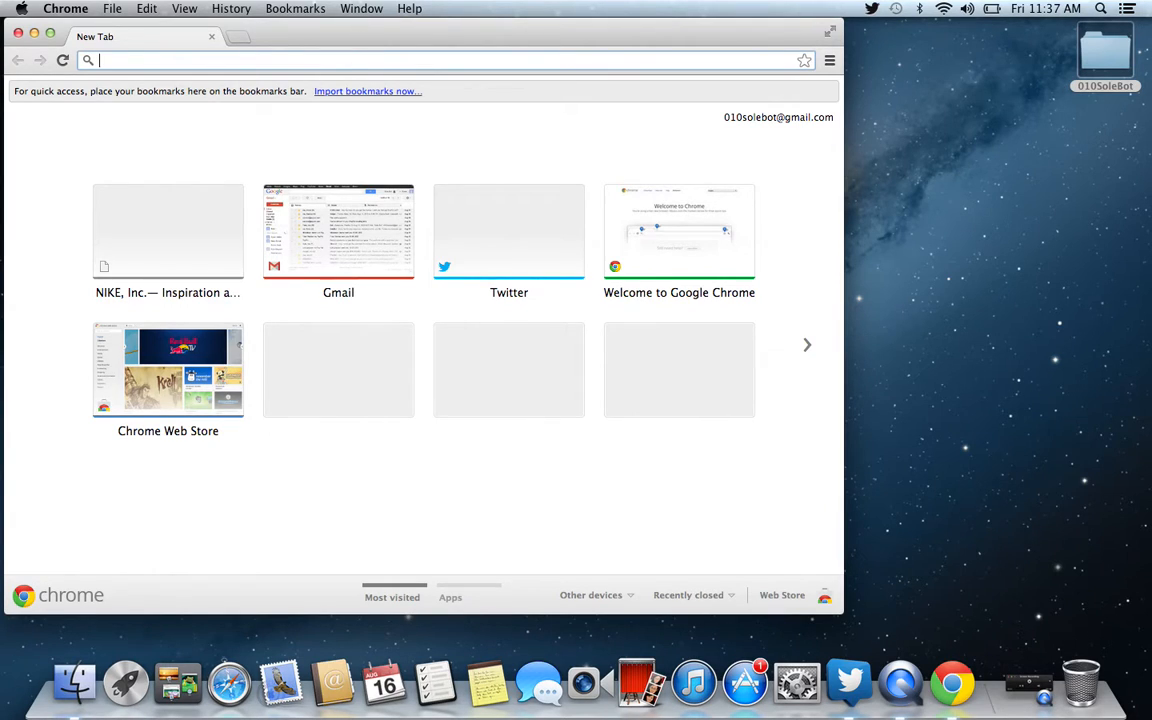
click(360, 8)
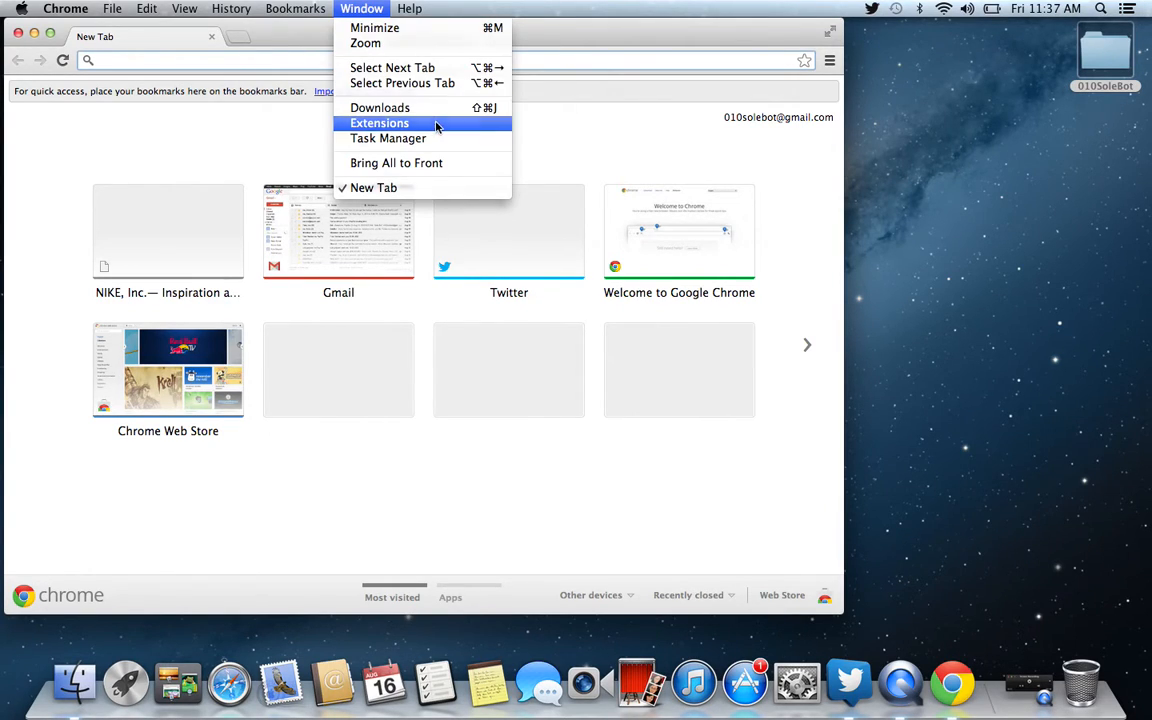
click(380, 124)
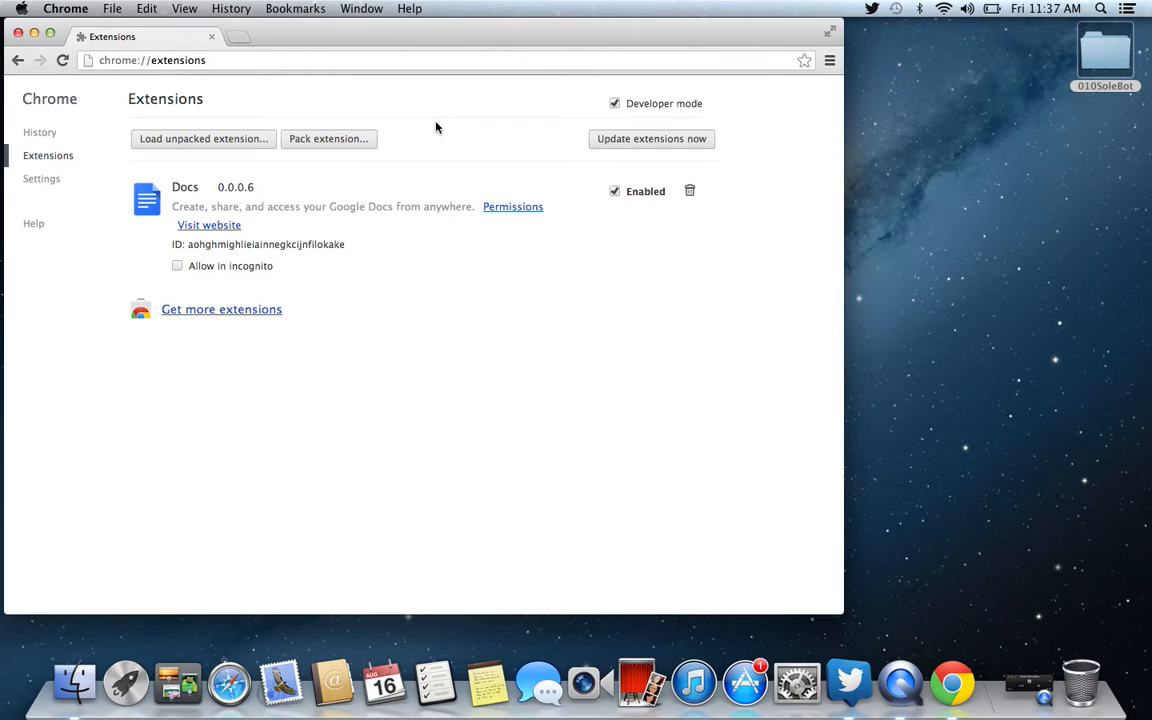
mouse_move(278, 182)
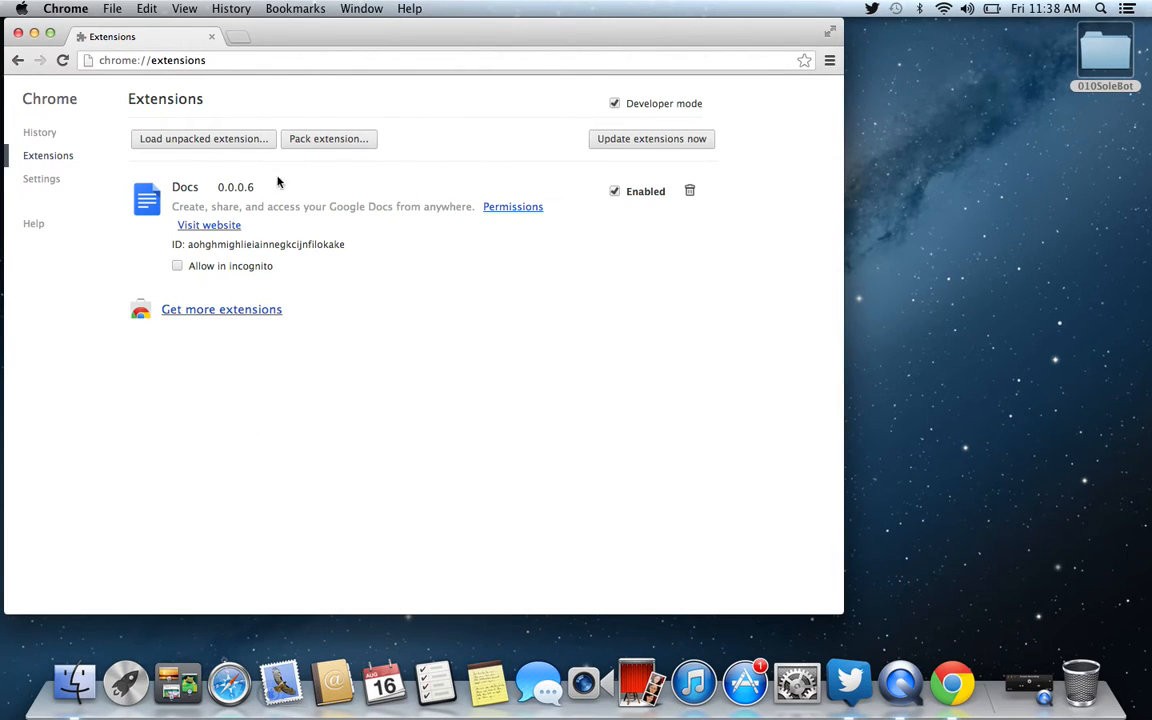
mouse_move(1140, 72)
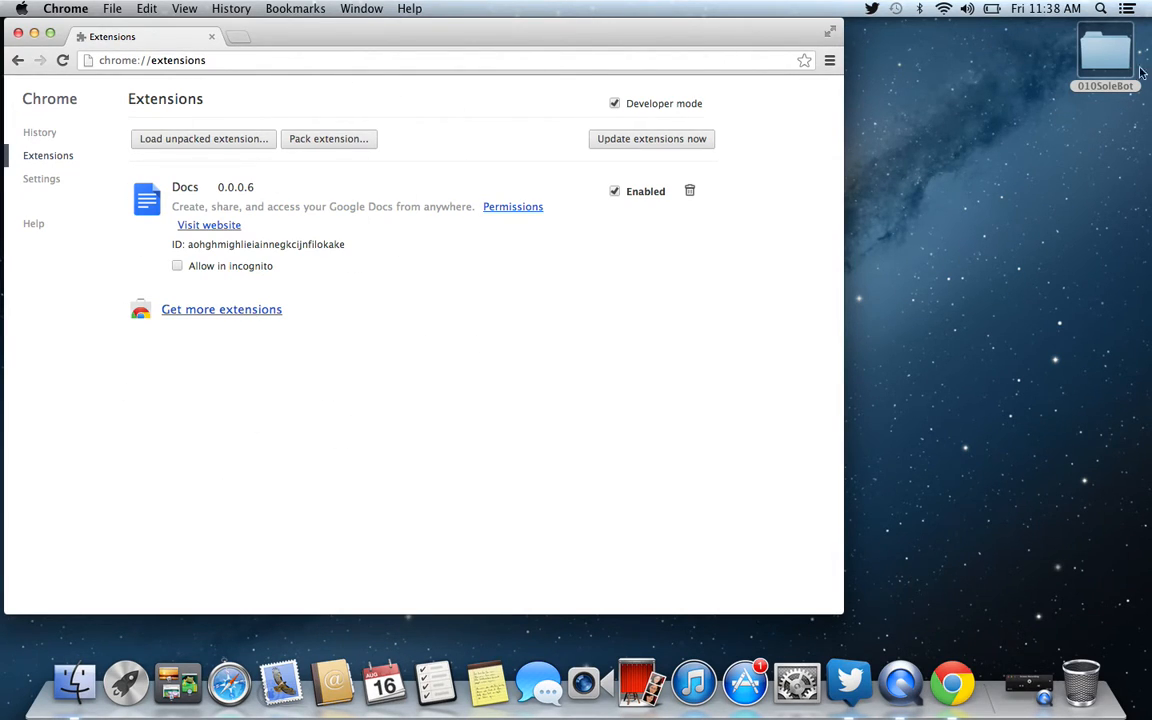
Step: Drag size_8.5.crx from the 010SoleBot size chart folder into Chrome and confirm adding it
double_click(1104, 50)
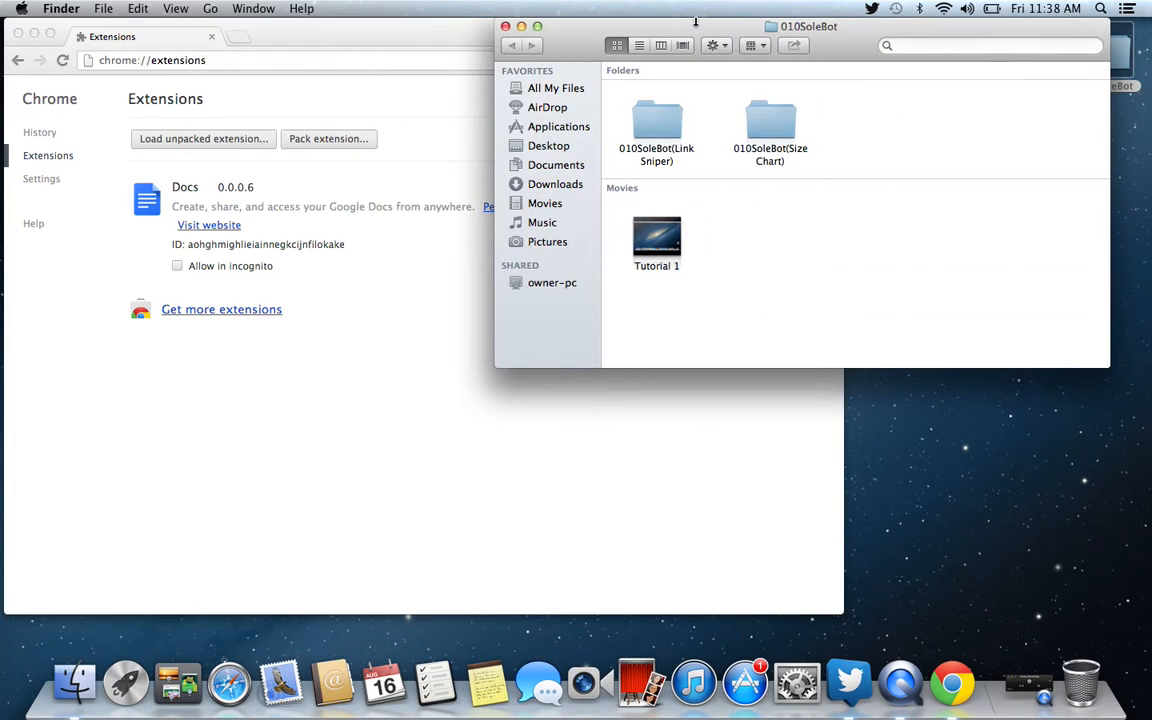
double_click(770, 120)
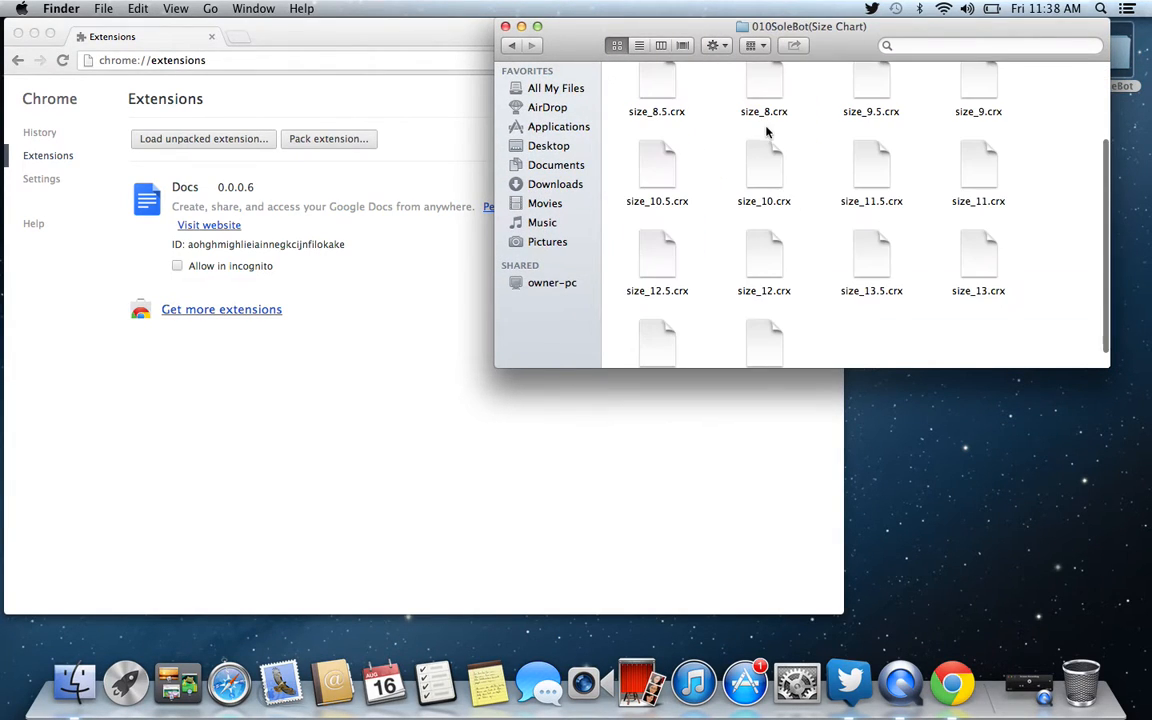
scroll(down, 3)
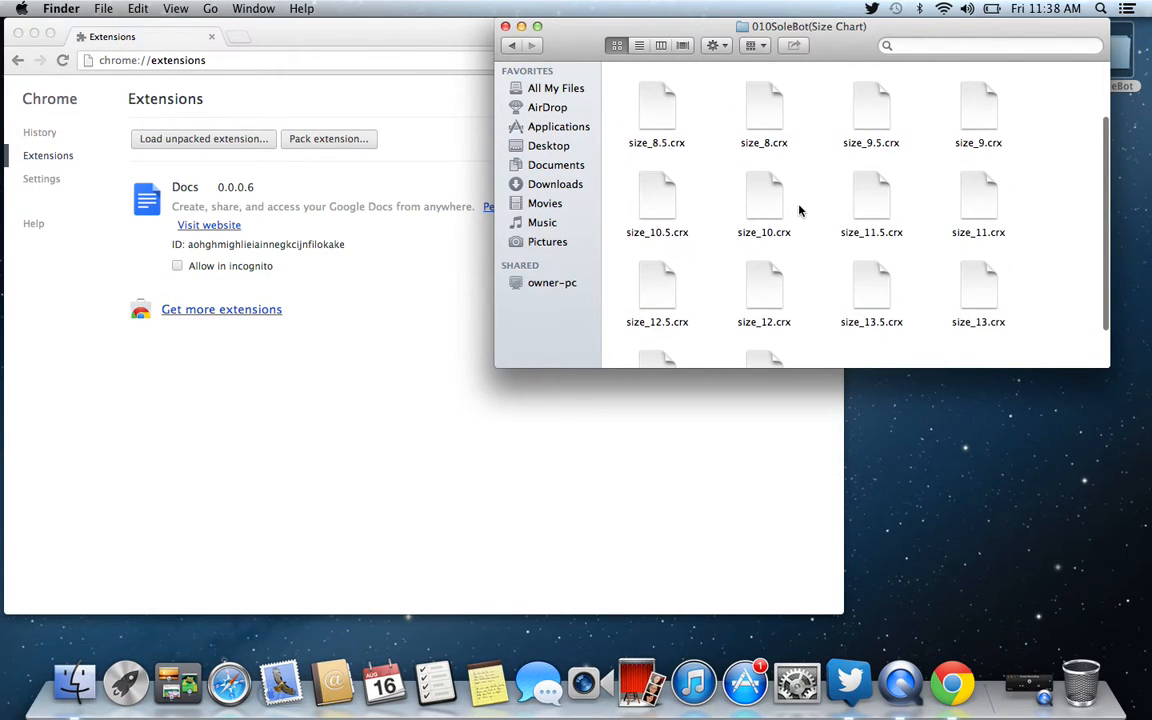
scroll(up, 3)
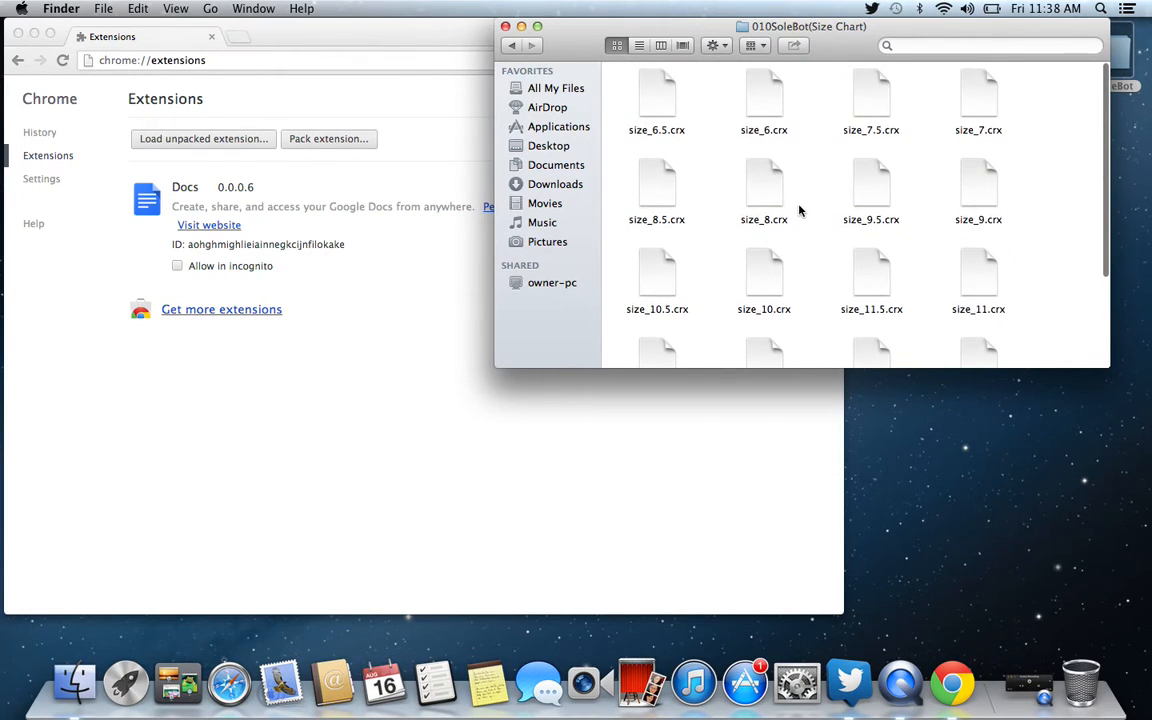
mouse_move(742, 178)
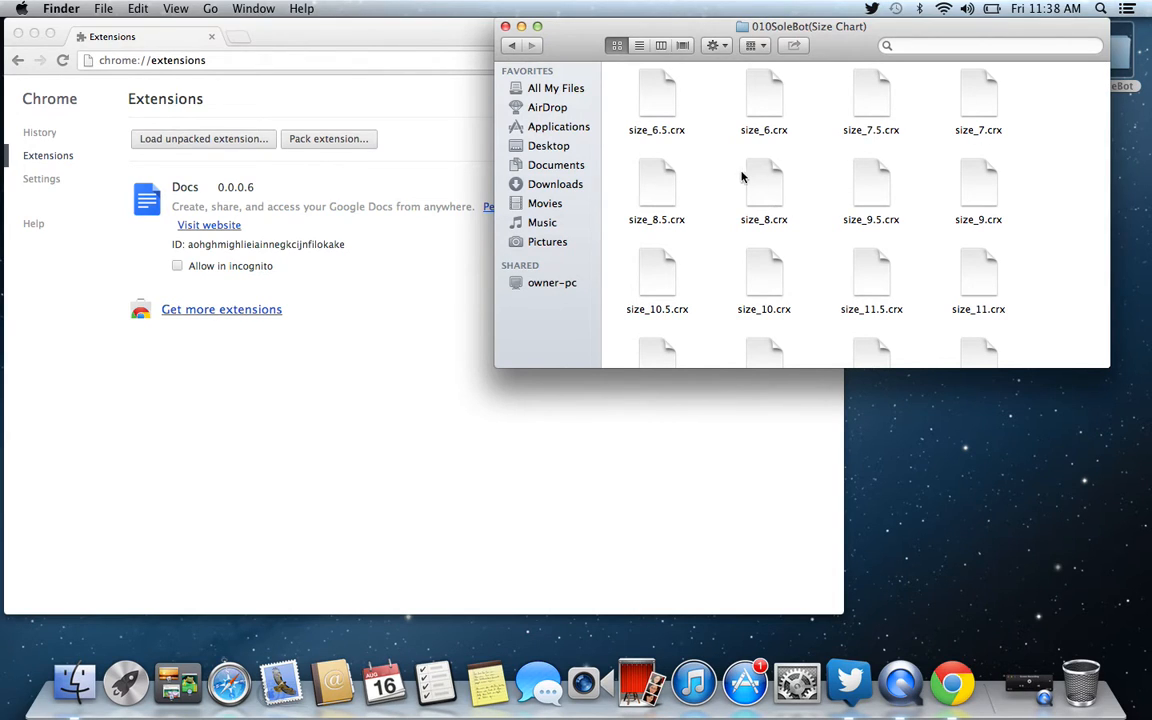
drag(656, 184, 296, 232)
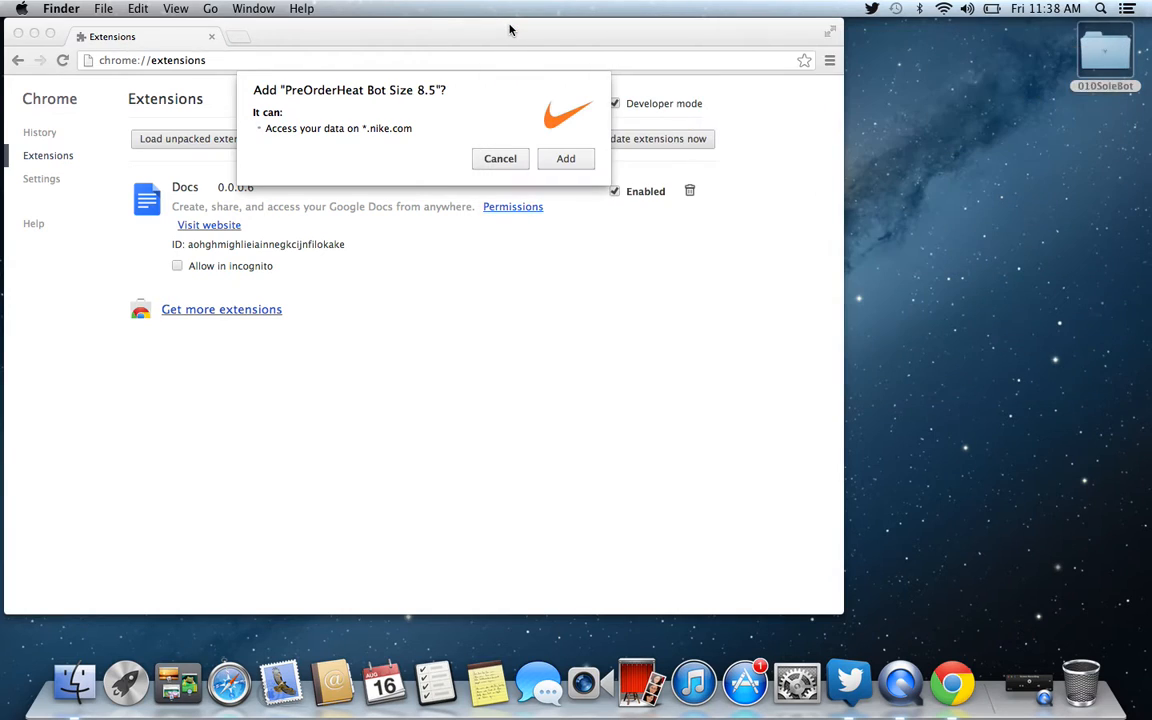
mouse_move(544, 144)
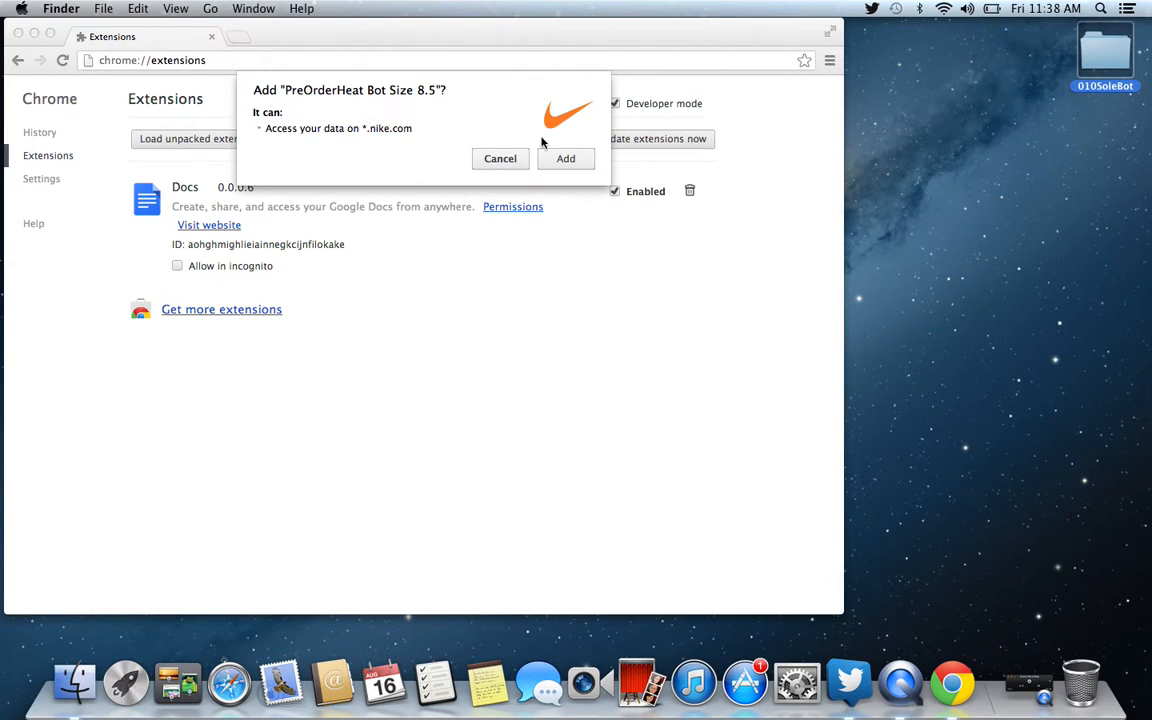
click(564, 158)
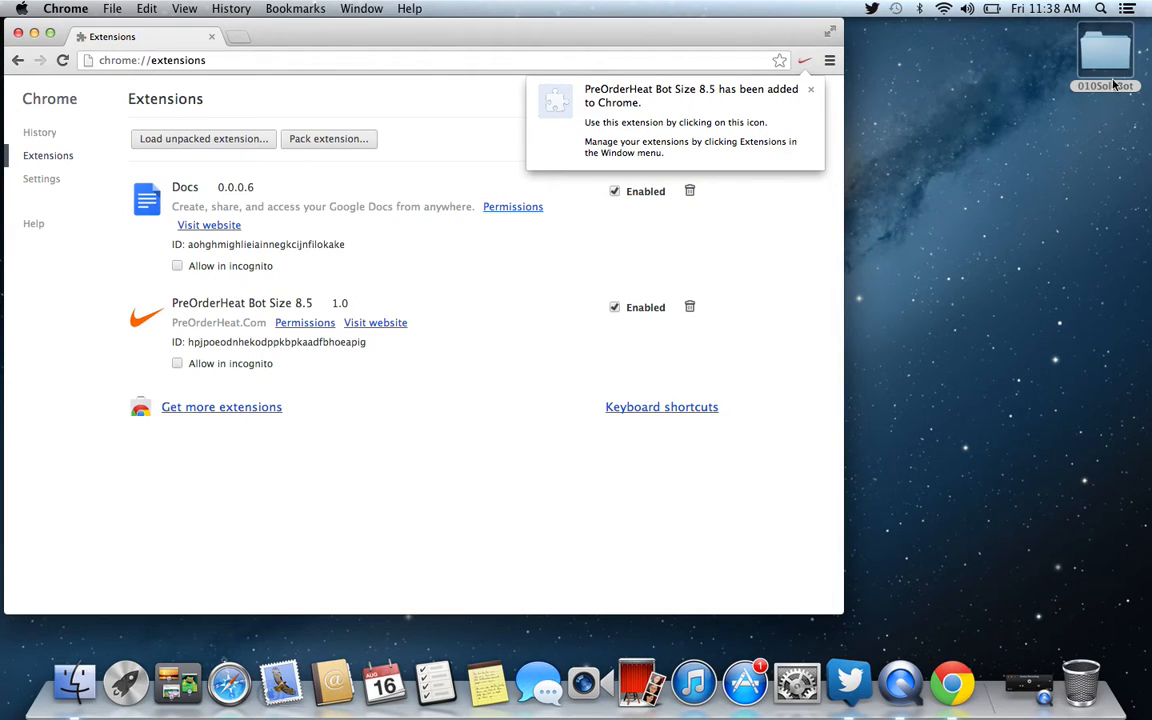
mouse_move(1104, 82)
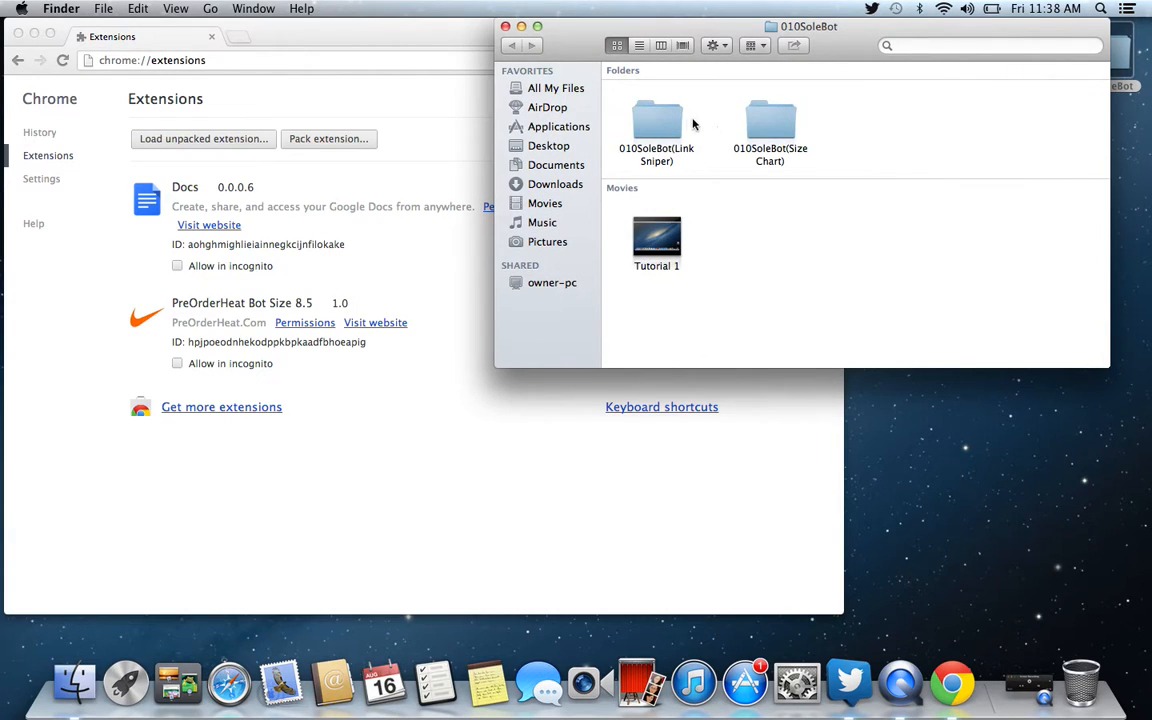
Step: Open twitterscan.js from the Link Sniper folder with TextEdit and enlarge its window
double_click(656, 120)
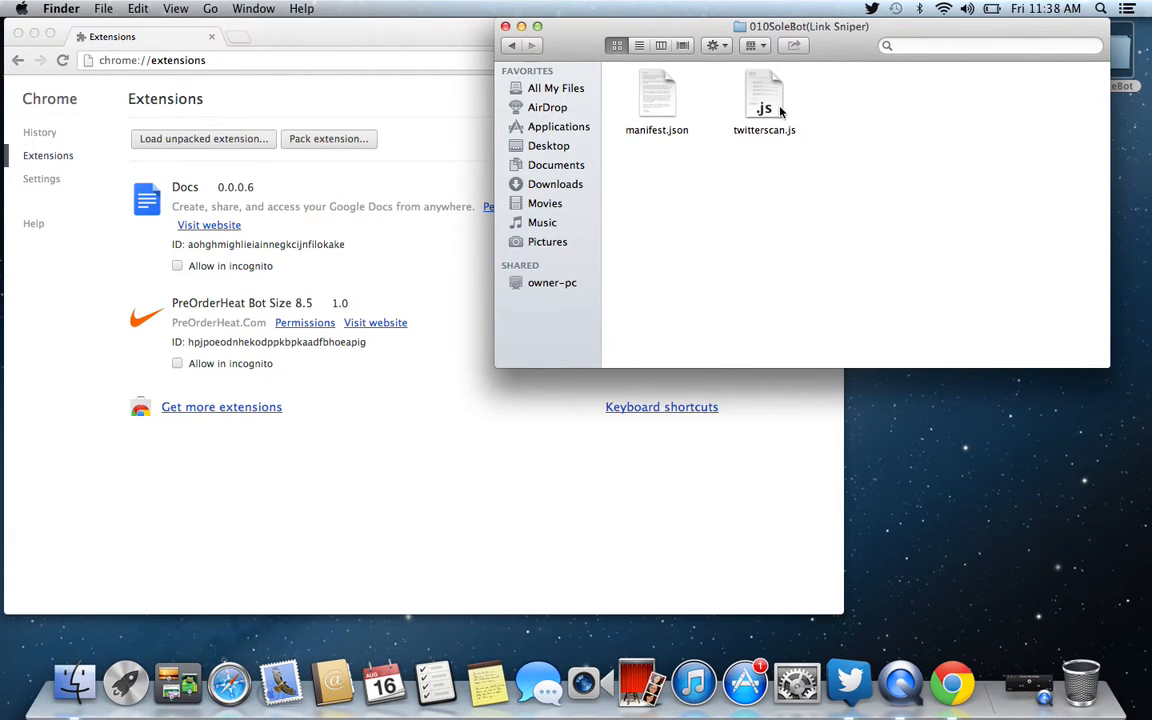
click(764, 100)
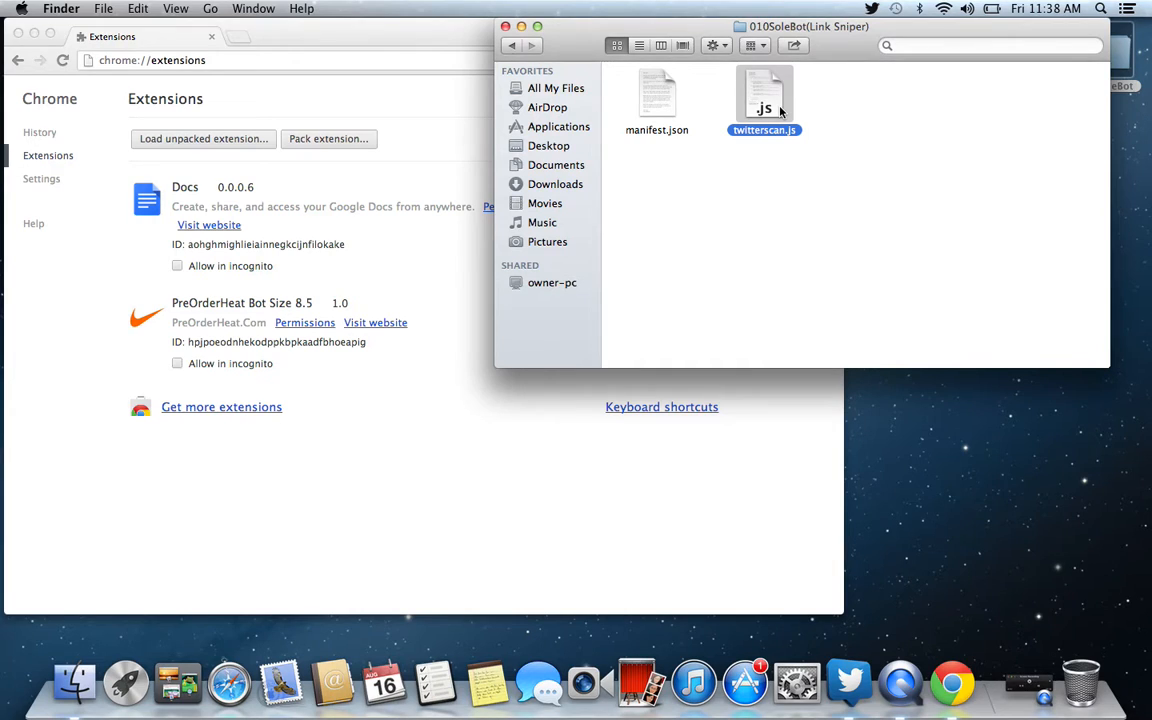
right_click(764, 100)
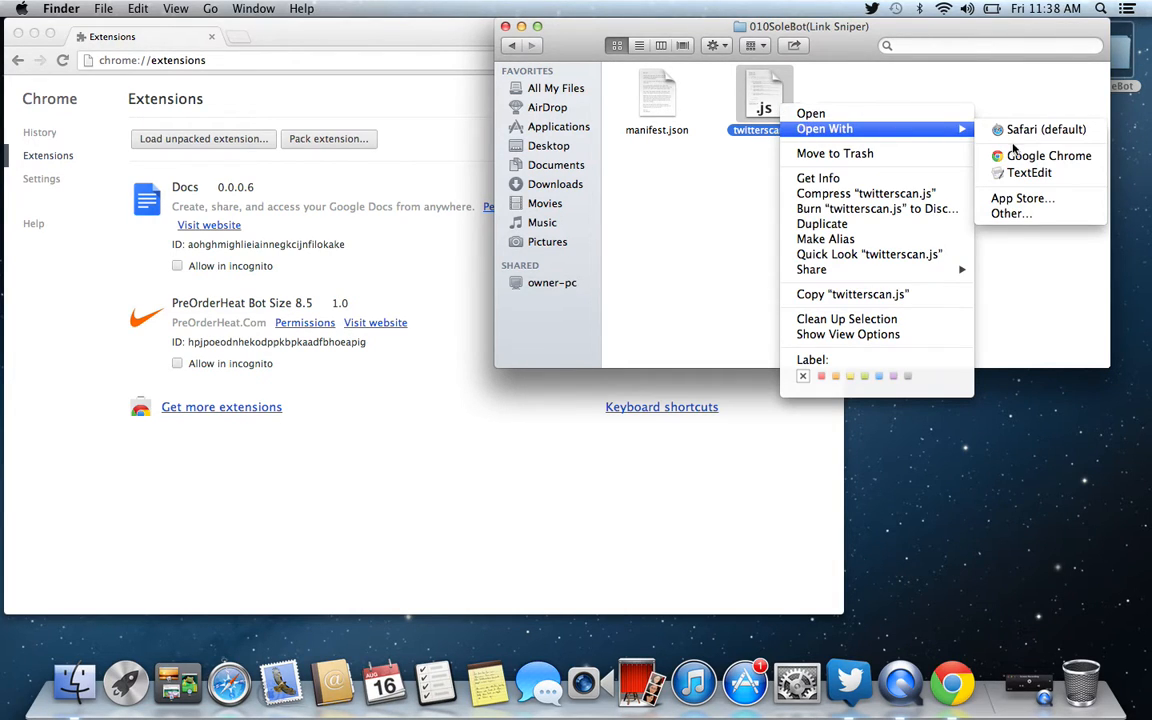
click(1028, 172)
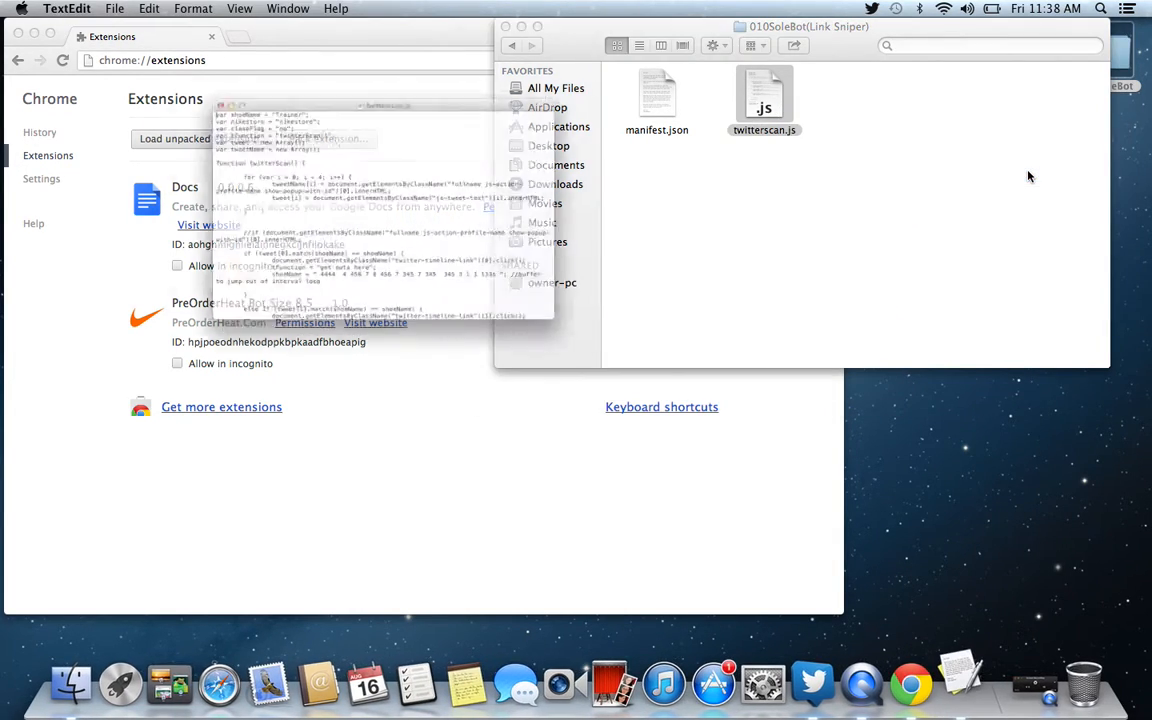
double_click(764, 96)
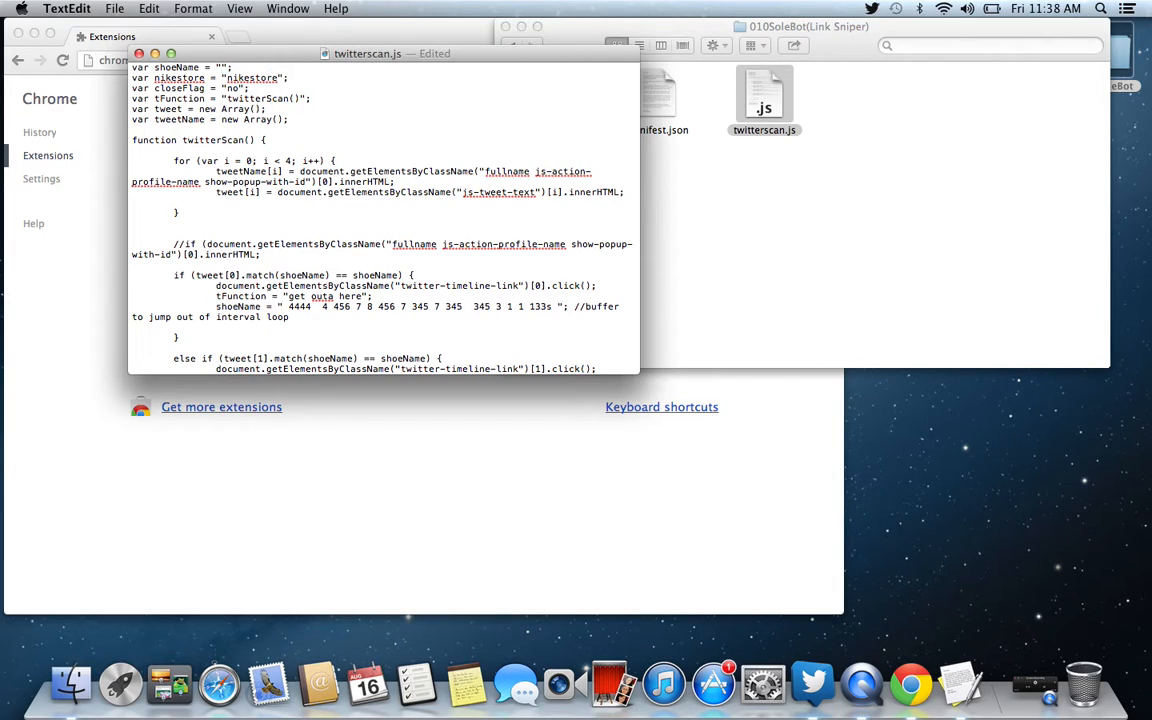
Step: Set the shoeName value in twitterscan.js to Barkley, then return to the Link Sniper folder
text(Lebron)
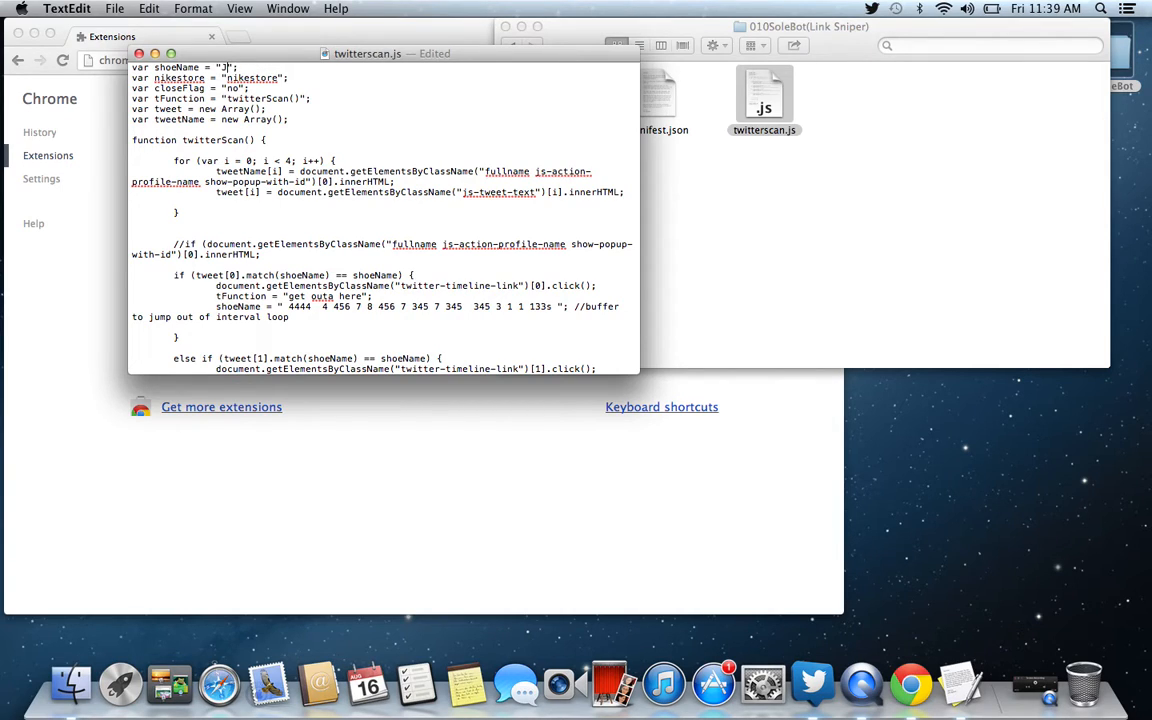
text(ord)
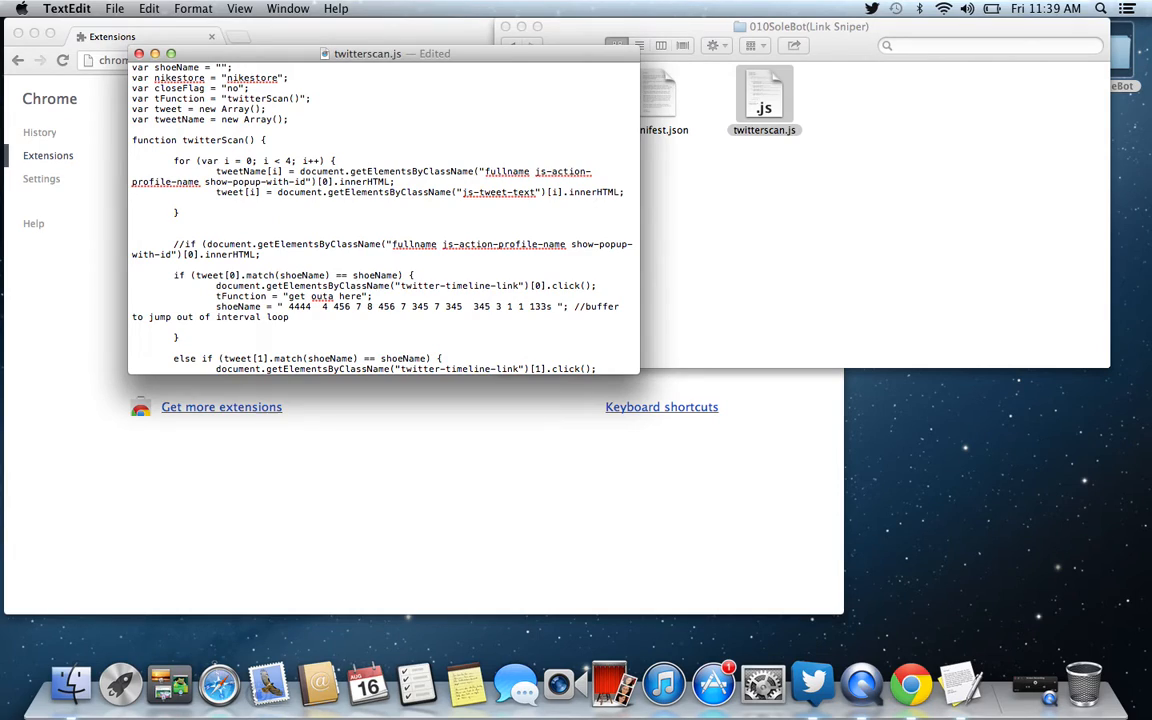
text(Barkley)
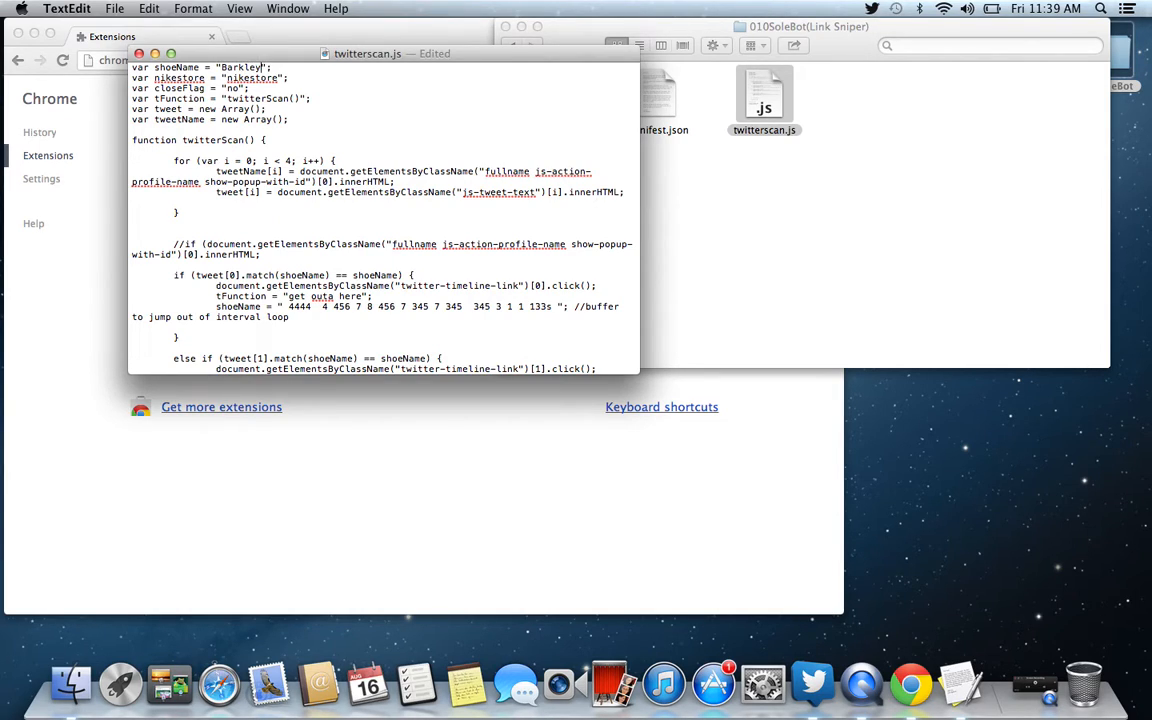
click(114, 8)
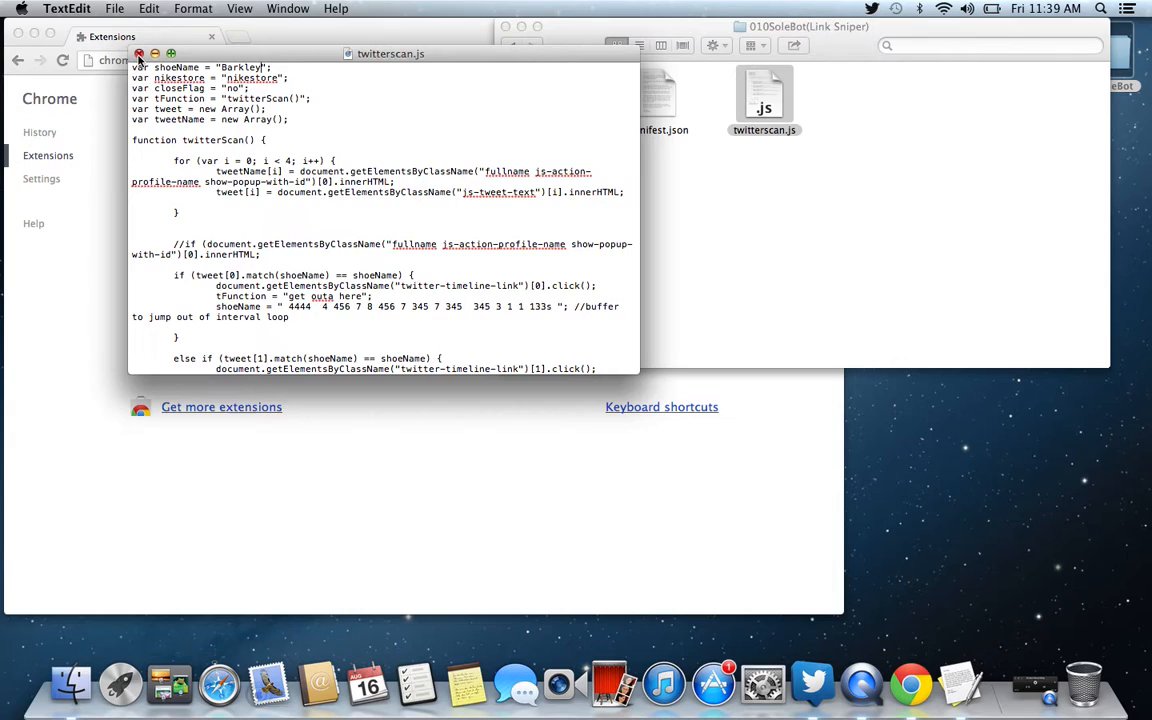
click(140, 52)
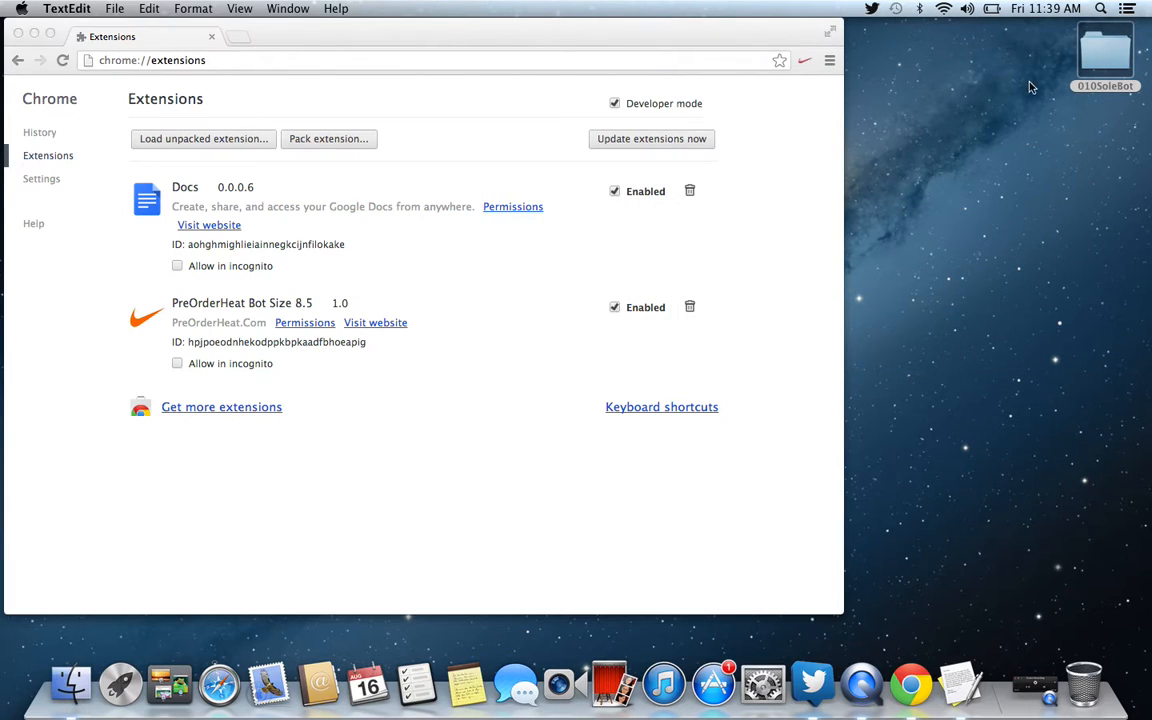
double_click(1104, 56)
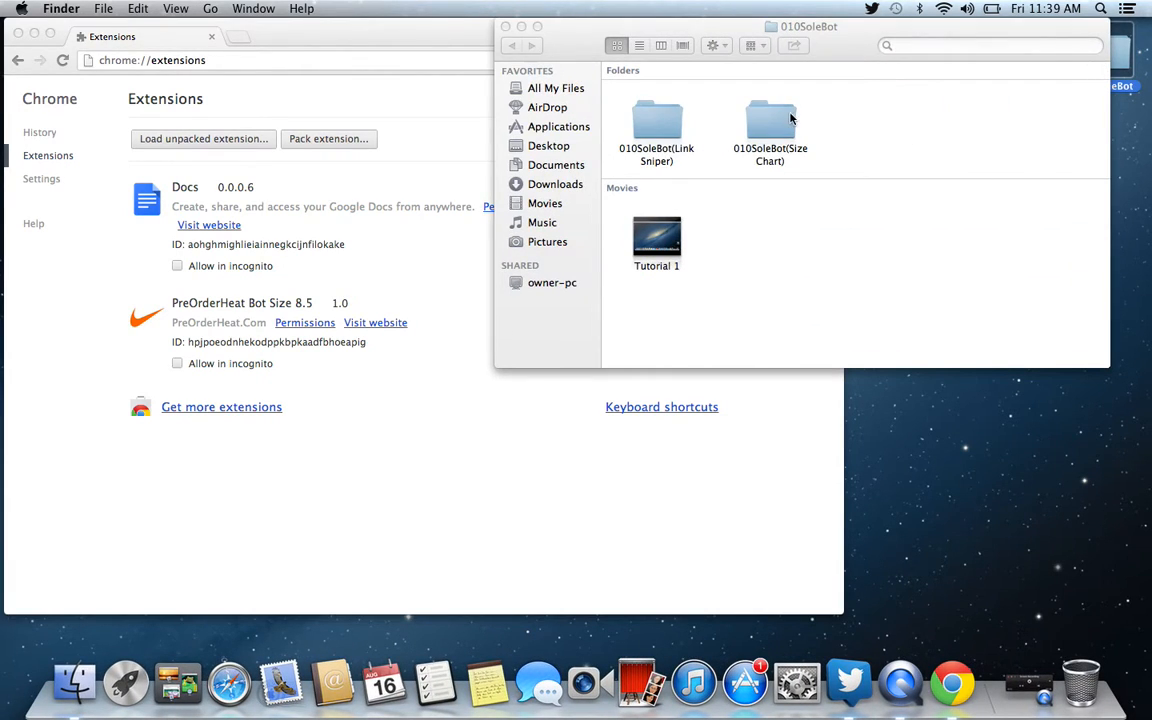
double_click(656, 120)
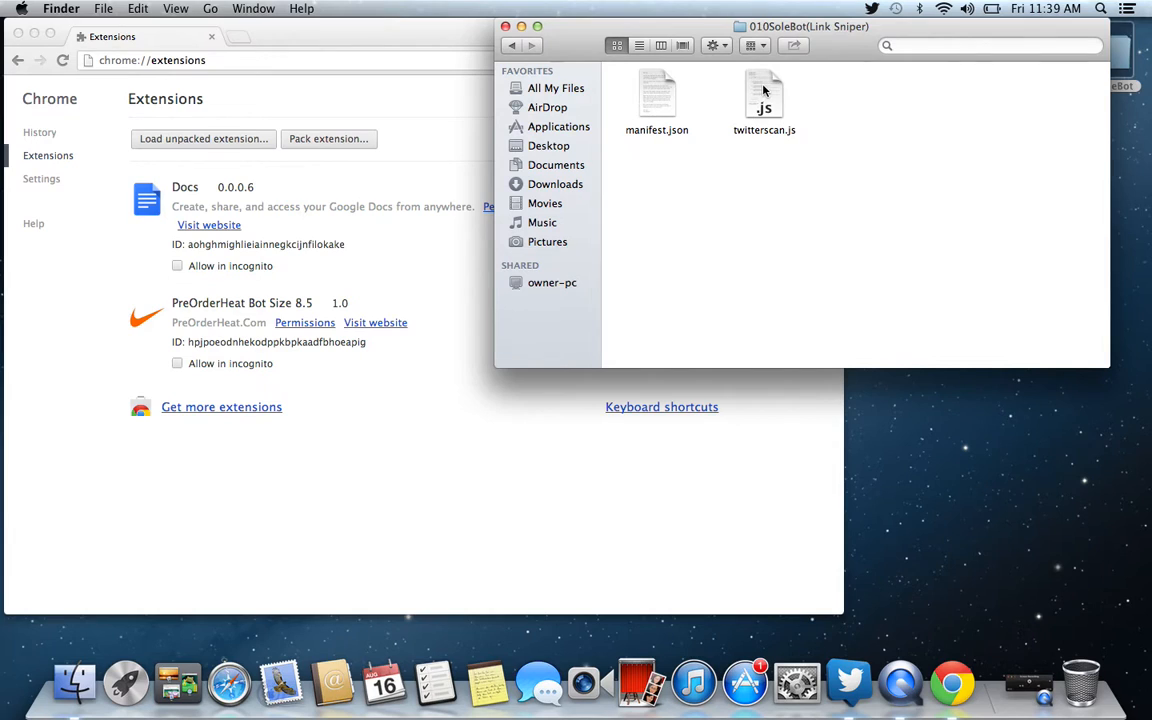
right_click(764, 96)
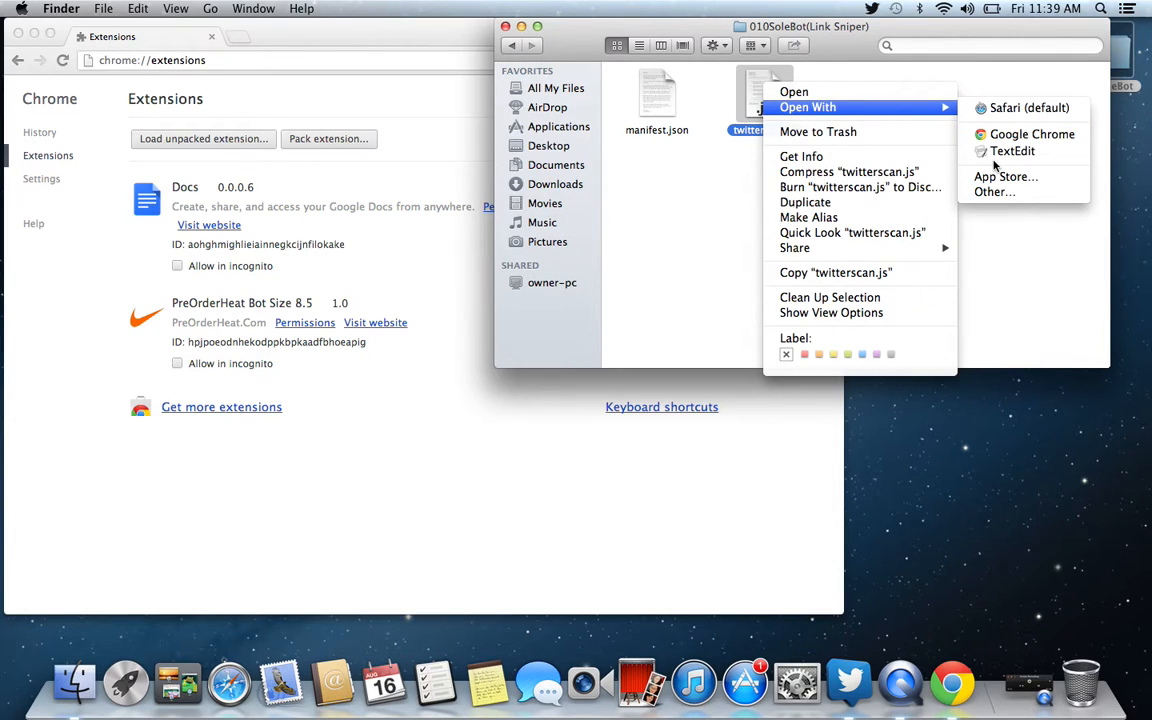
click(1012, 152)
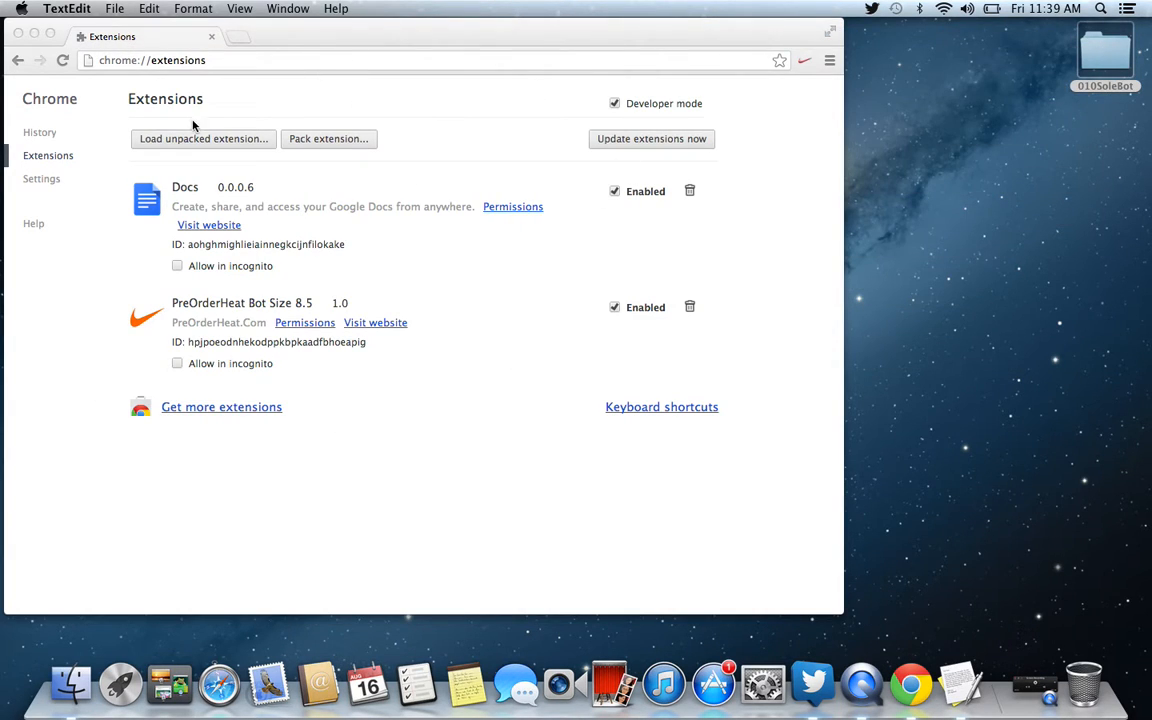
Step: Load the 010SoleBot(Link Sniper) folder as an unpacked Twitter extension
click(204, 138)
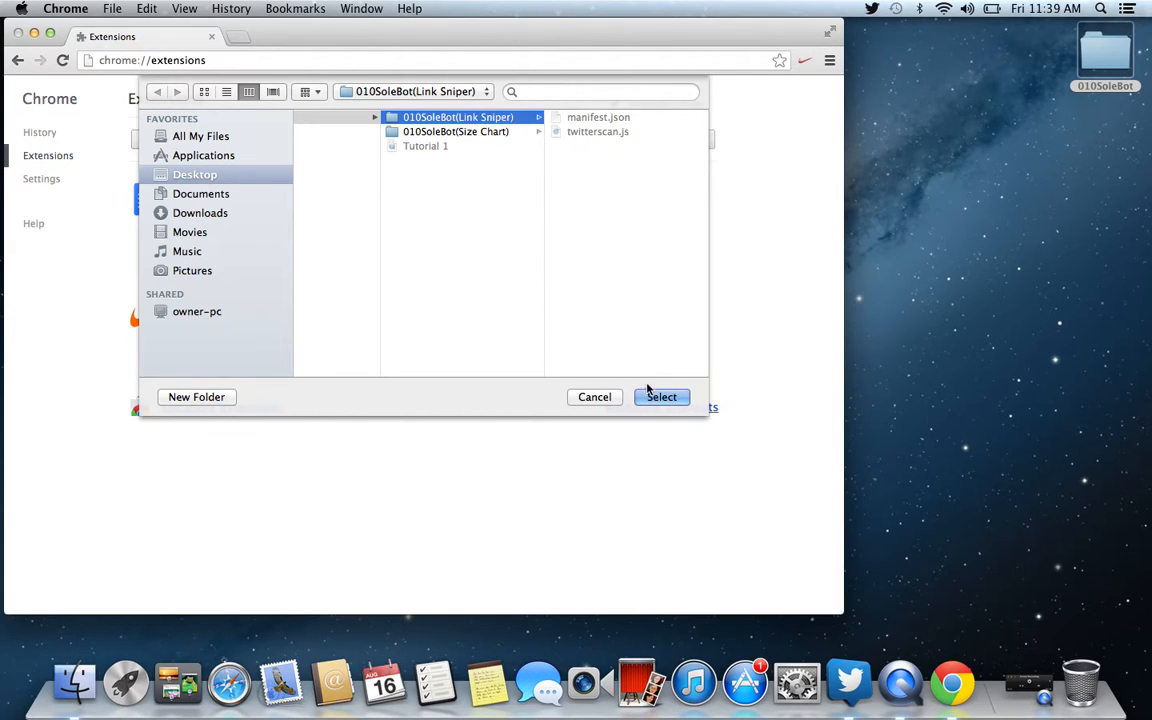
click(660, 396)
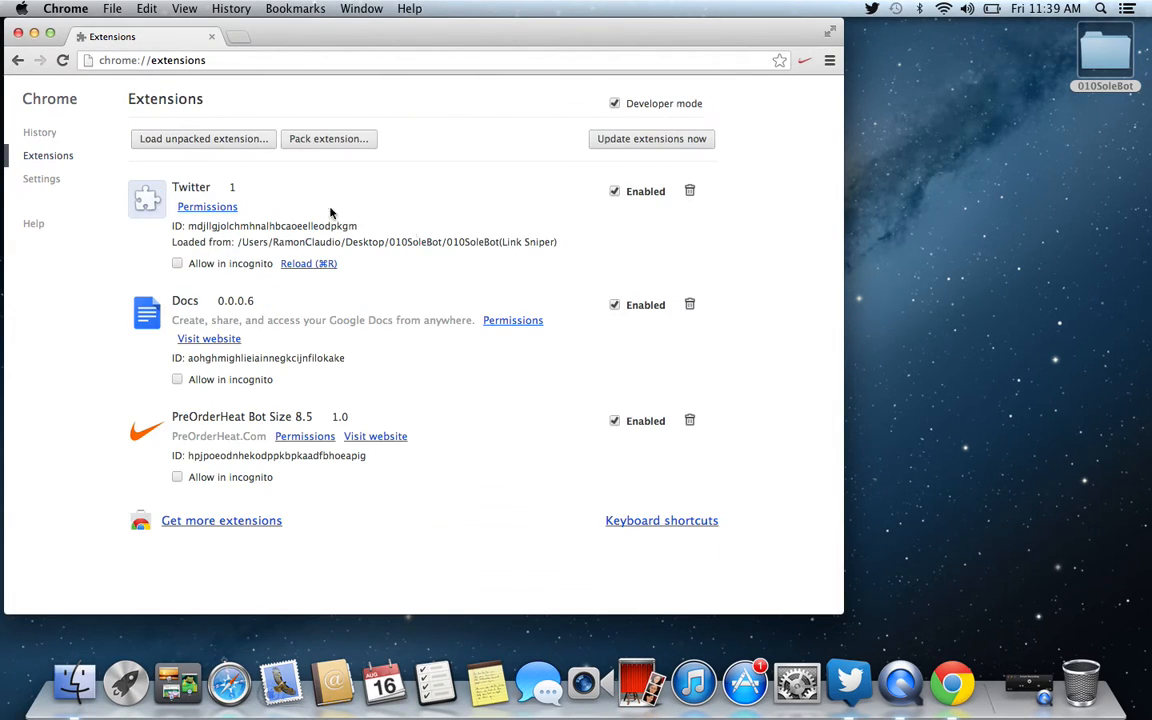
mouse_move(364, 104)
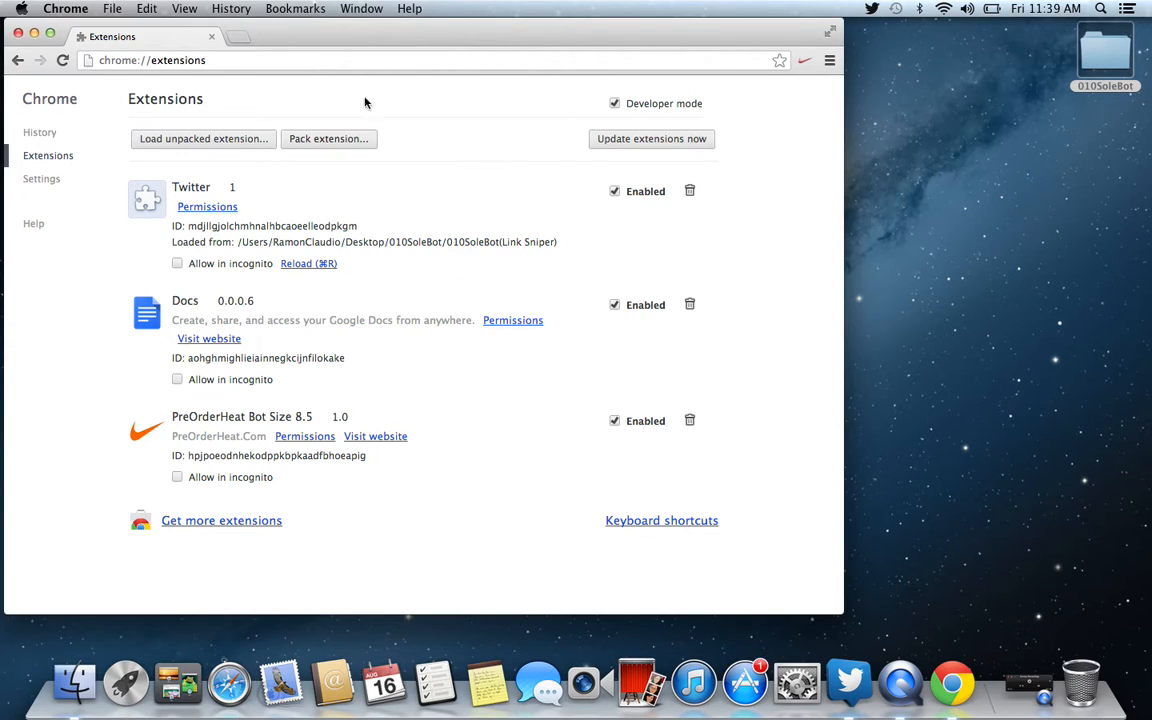
mouse_move(244, 44)
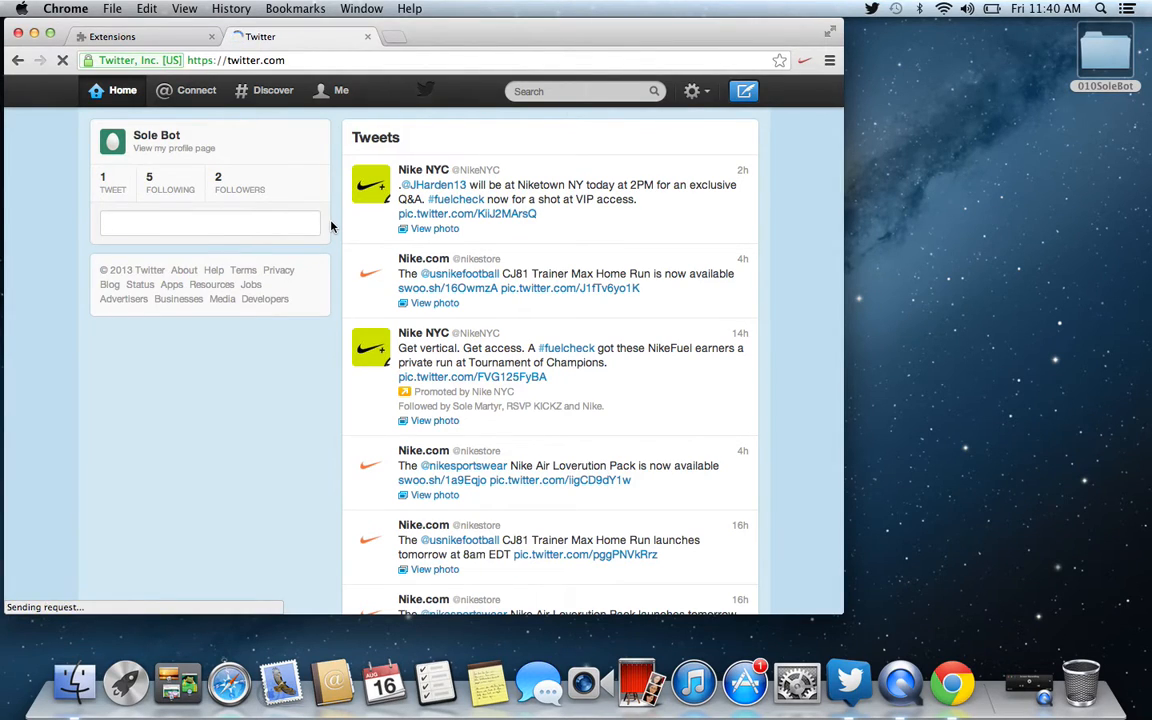
Step: Glance at the clock and Wi-Fi menus, then open twitter.com's home timeline in a new tab
click(1044, 8)
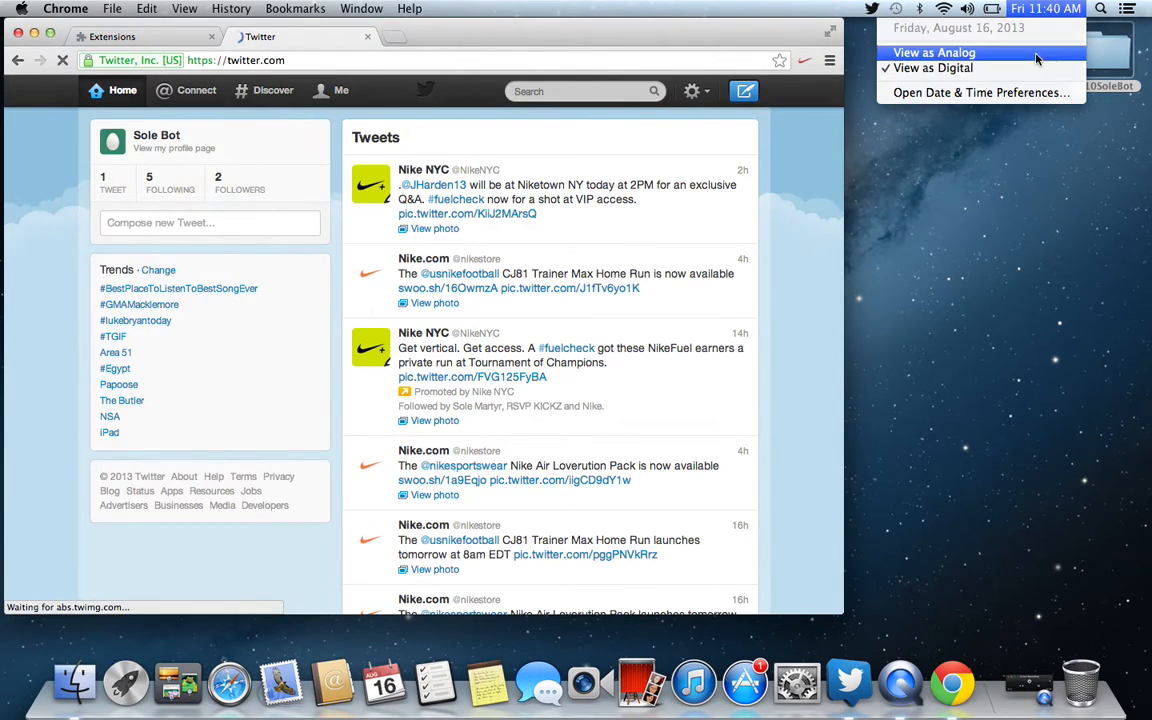
click(944, 8)
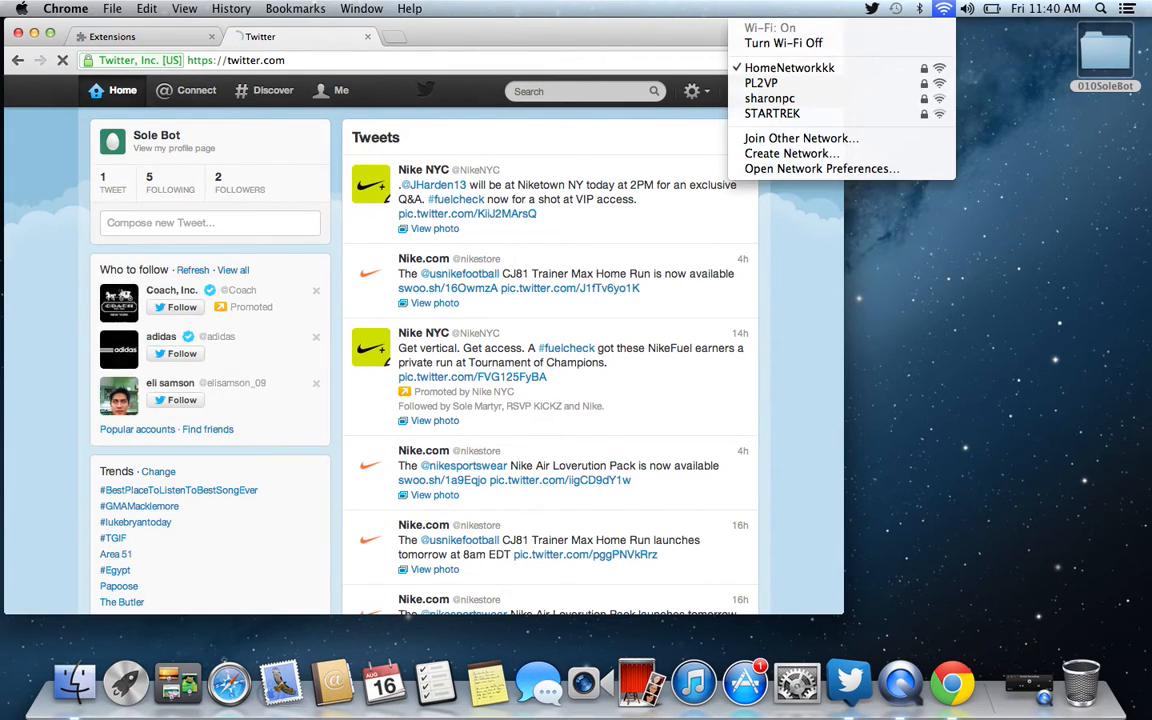
click(1044, 8)
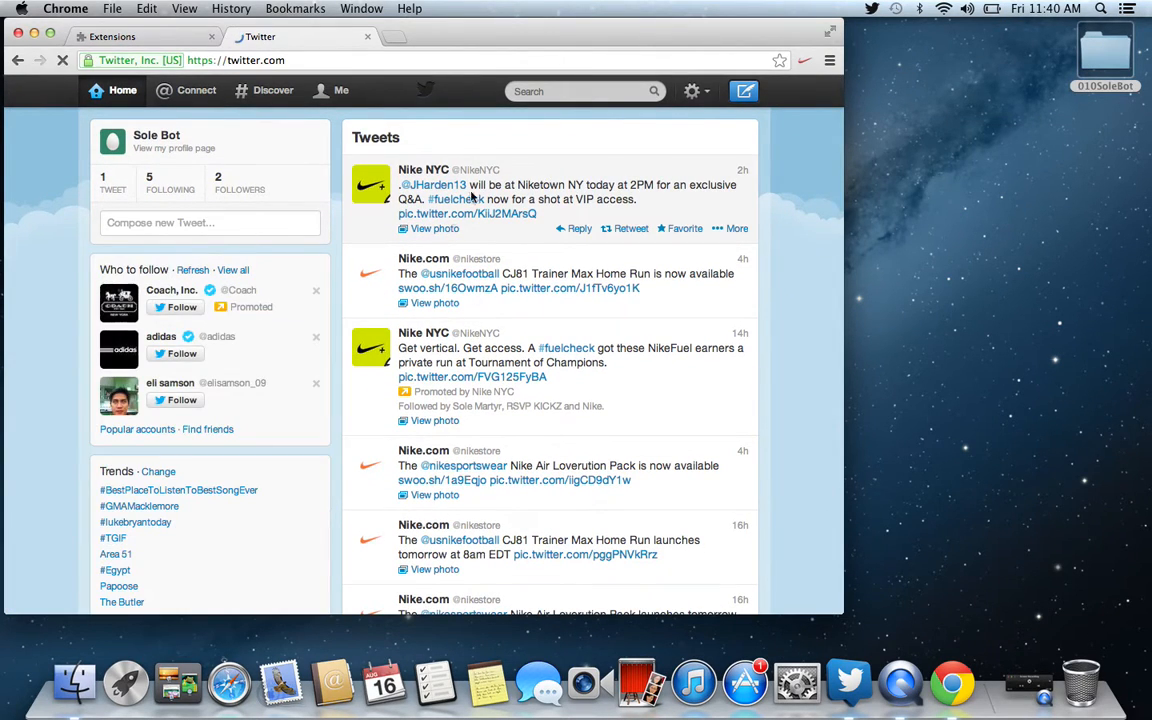
click(62, 60)
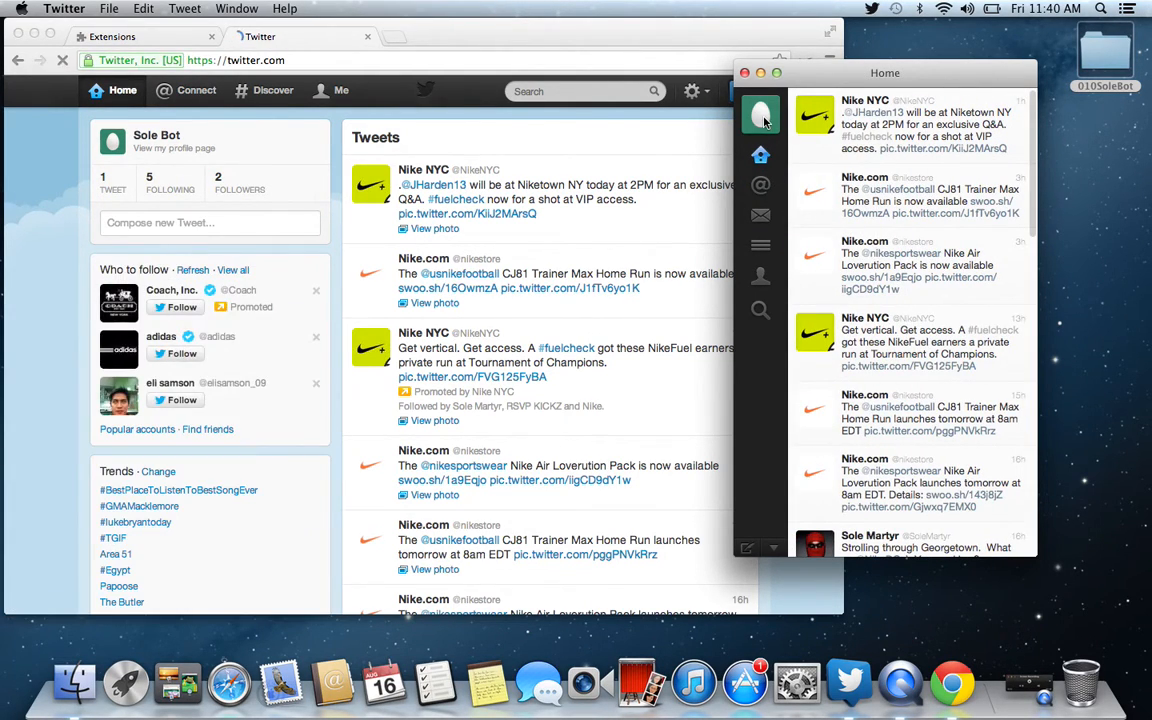
Step: Bring up Twitter for Mac's Home timeline beside the browser window
click(760, 276)
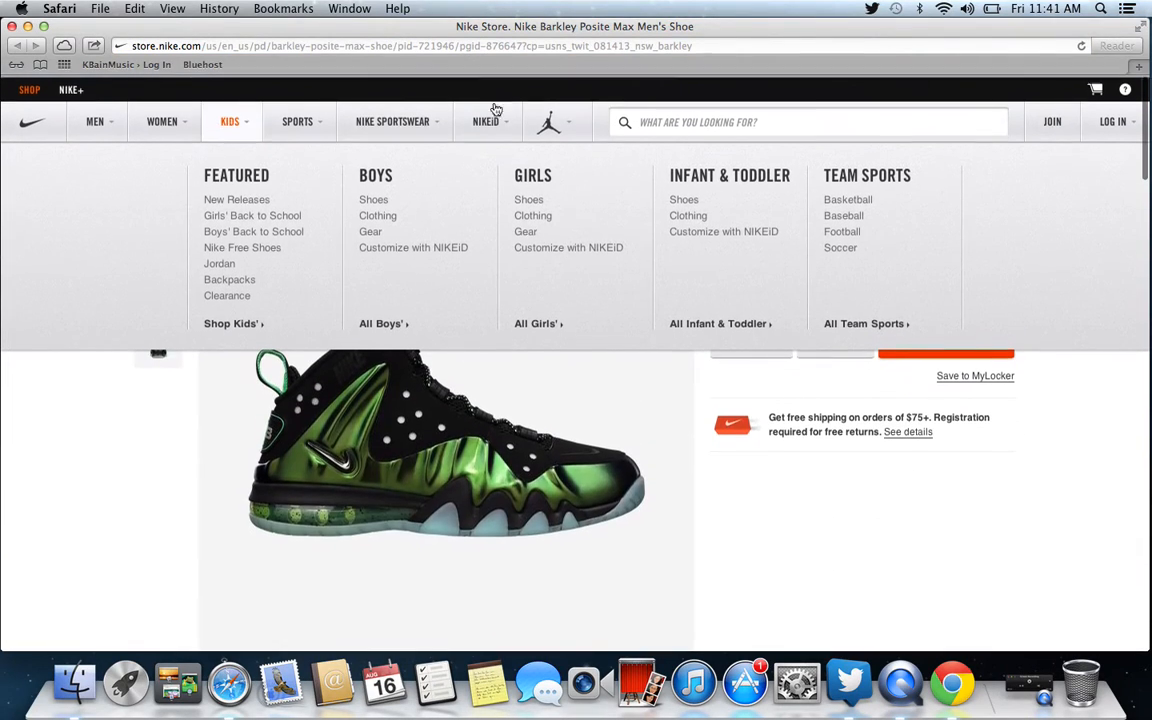
scroll(down, 3)
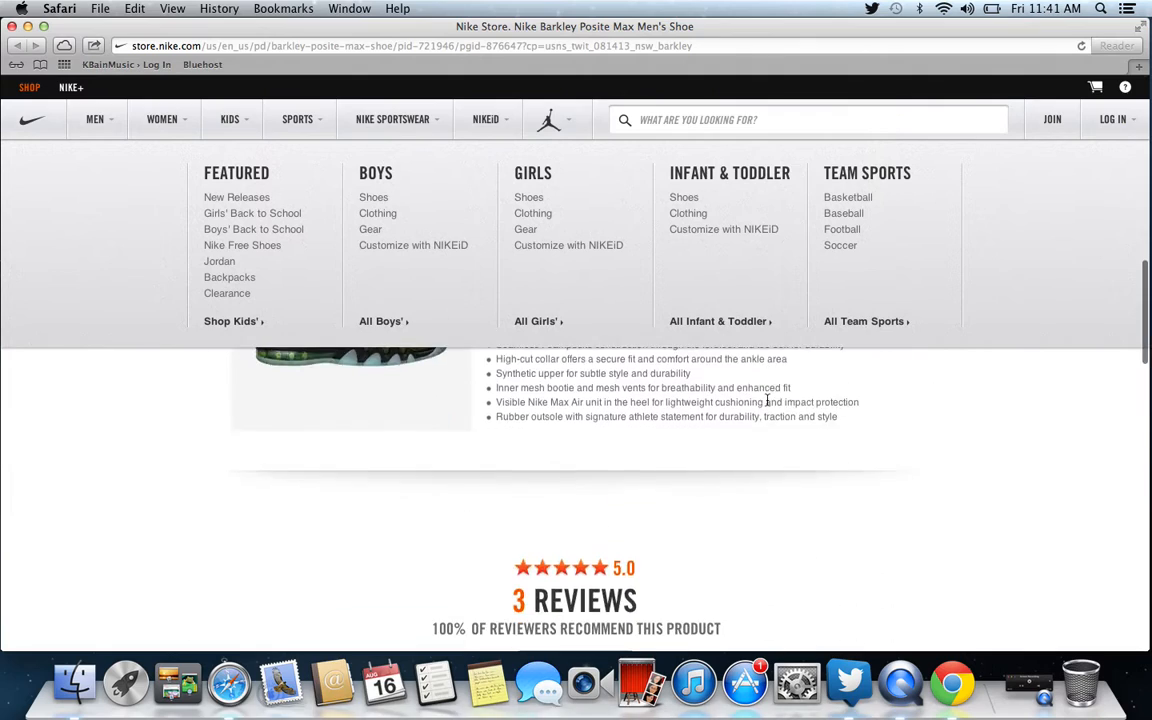
scroll(down, 3)
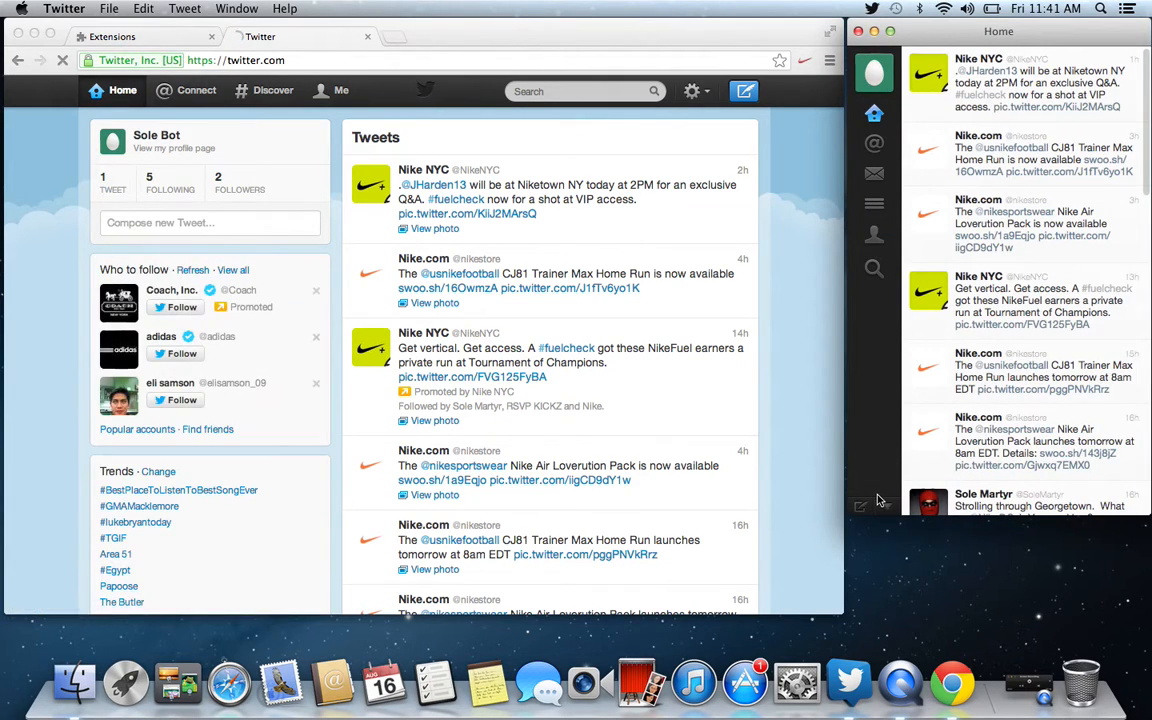
Step: Compose and post the Barkley Posite Max 'Gamma Green' availability tweet with its Nike link
click(744, 92)
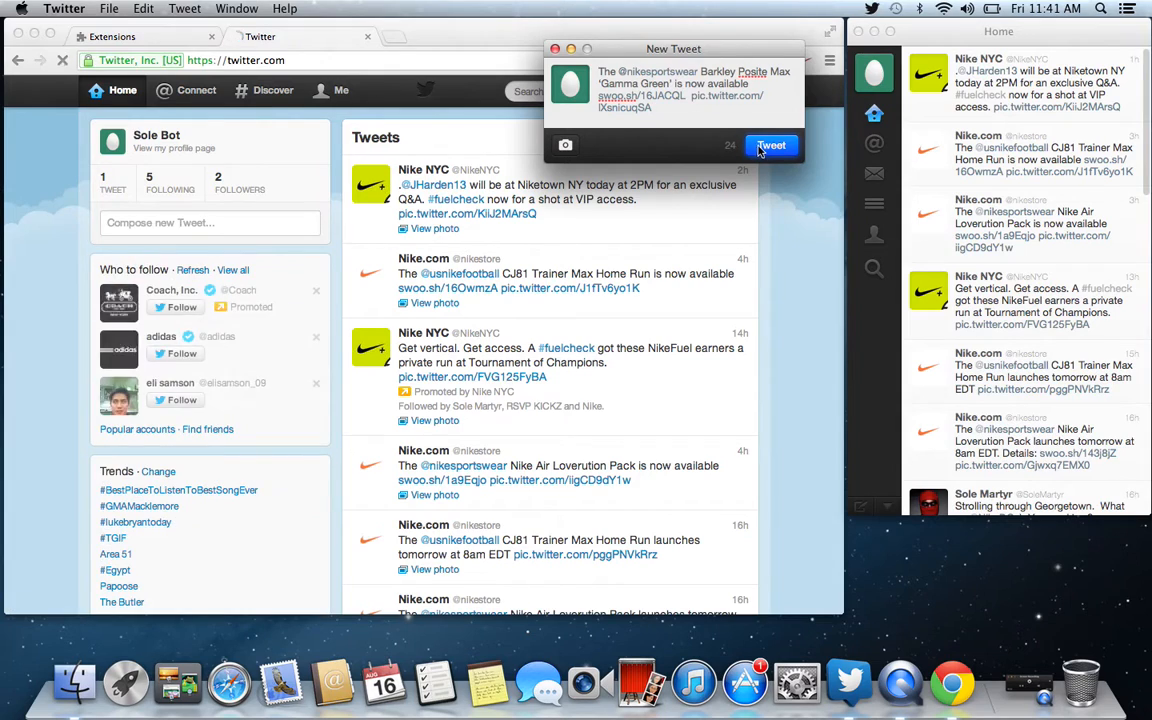
click(772, 146)
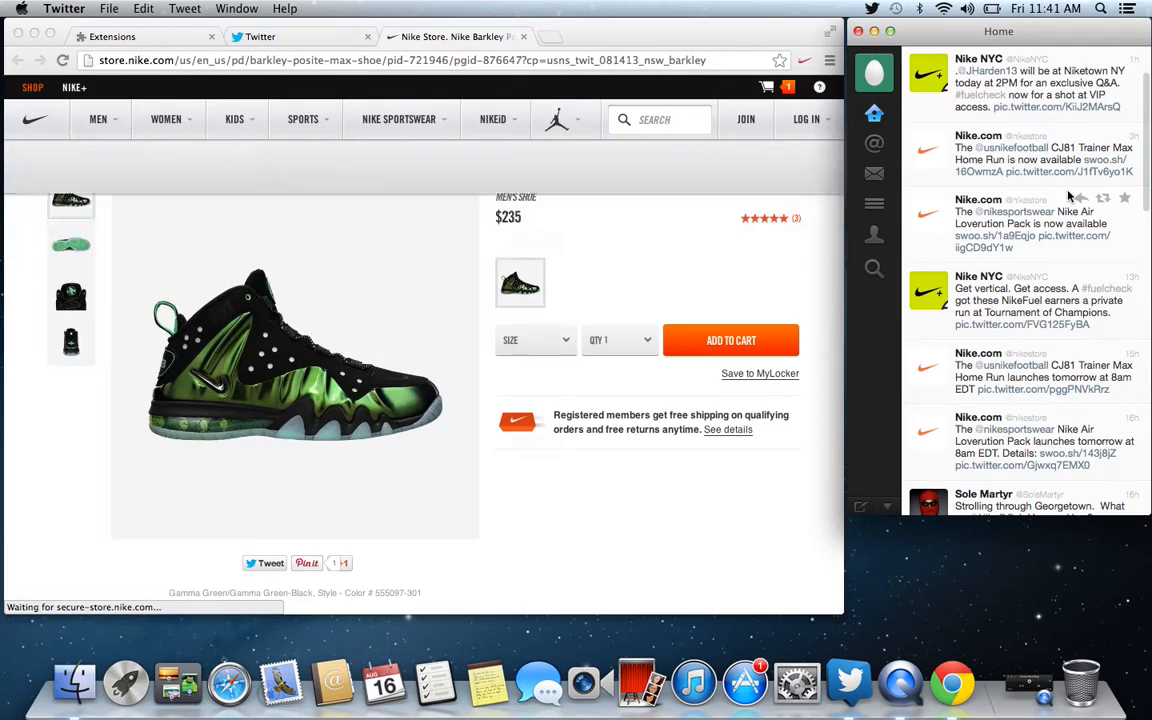
Step: Dismiss the Added to Cart popup and view the one-item $235 cart with size 8.5 Barkley Posite Max
click(732, 340)
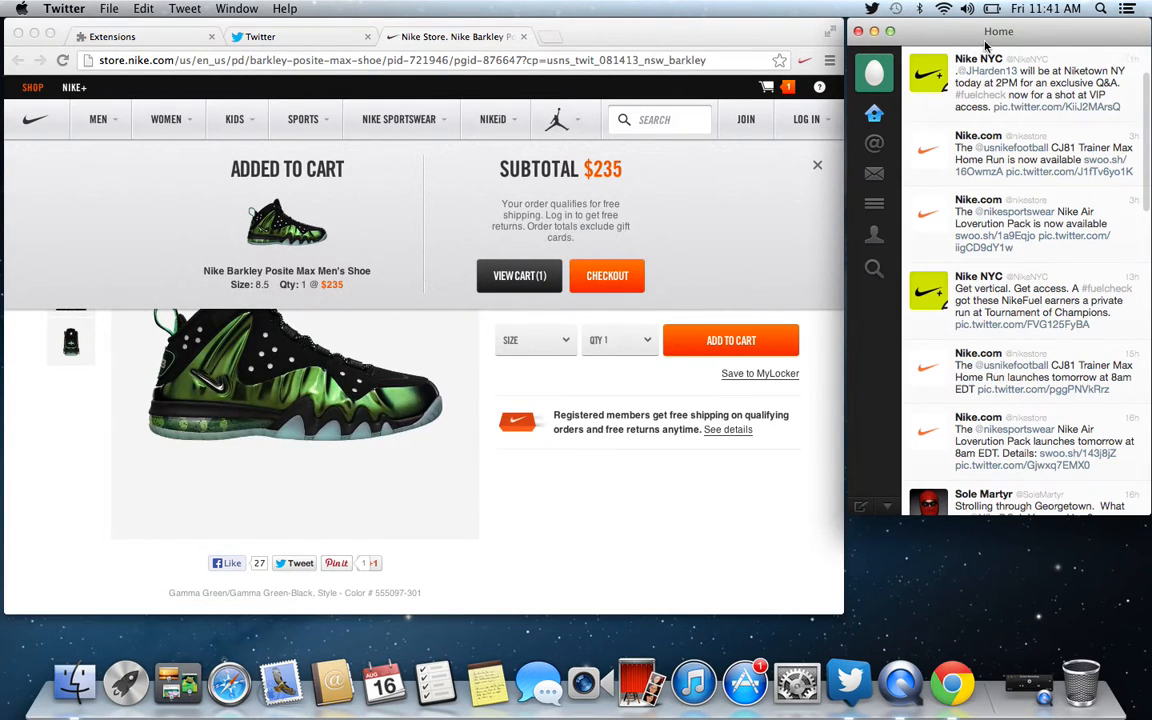
click(816, 164)
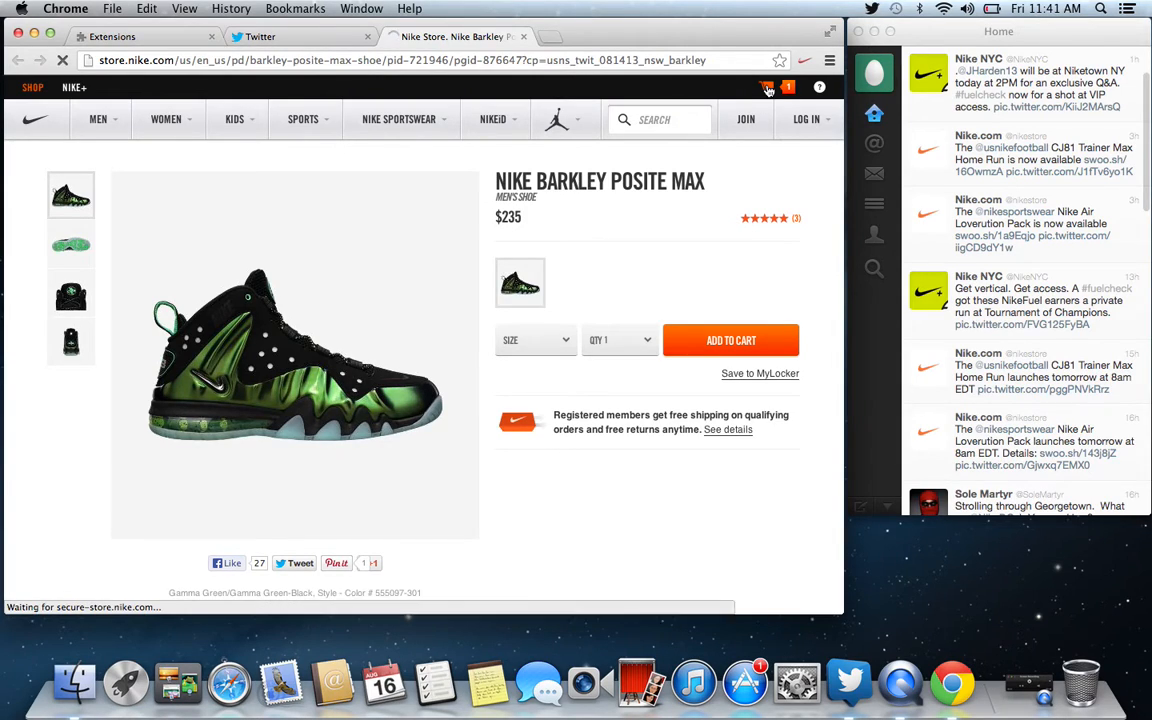
click(732, 340)
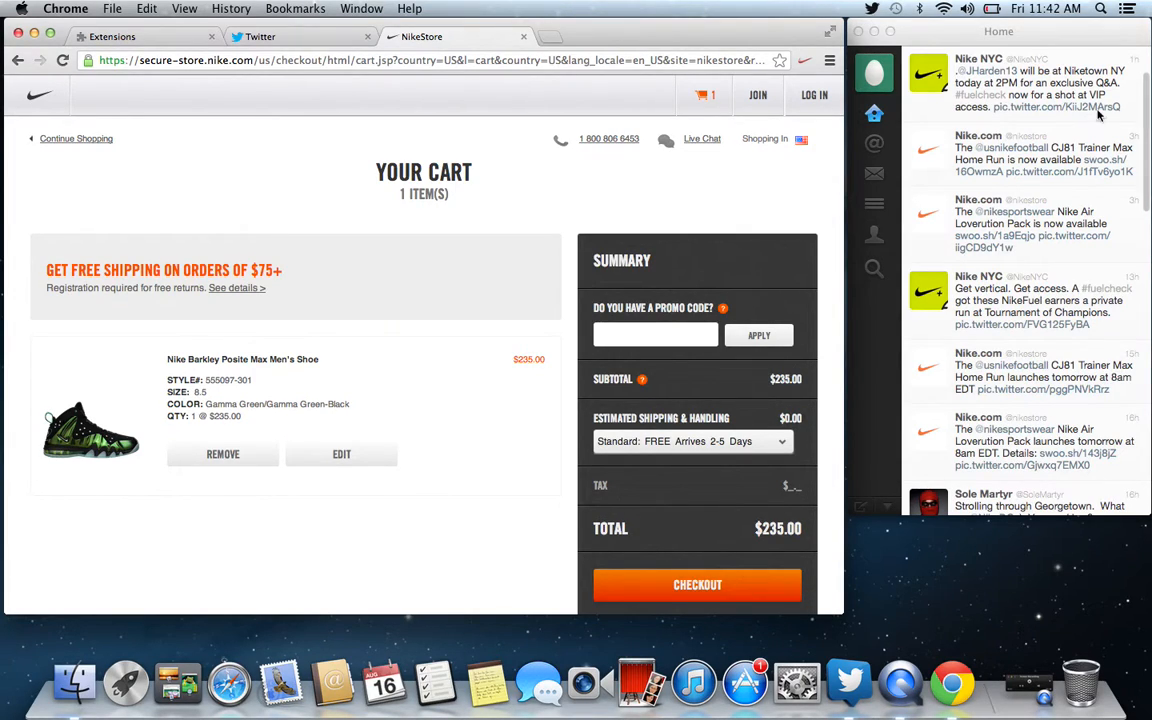
mouse_move(1040, 50)
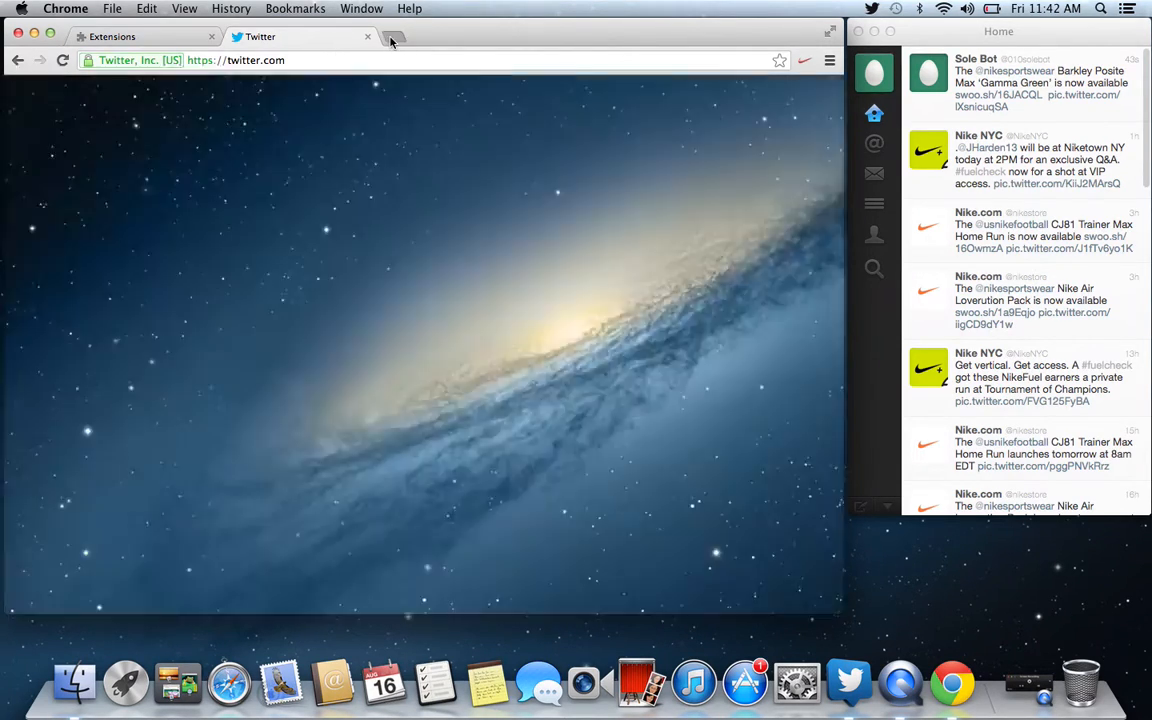
Step: Add a blank tab, return to the Twitter timeline topped by the Gamma Green tweet, and check the clock
click(392, 36)
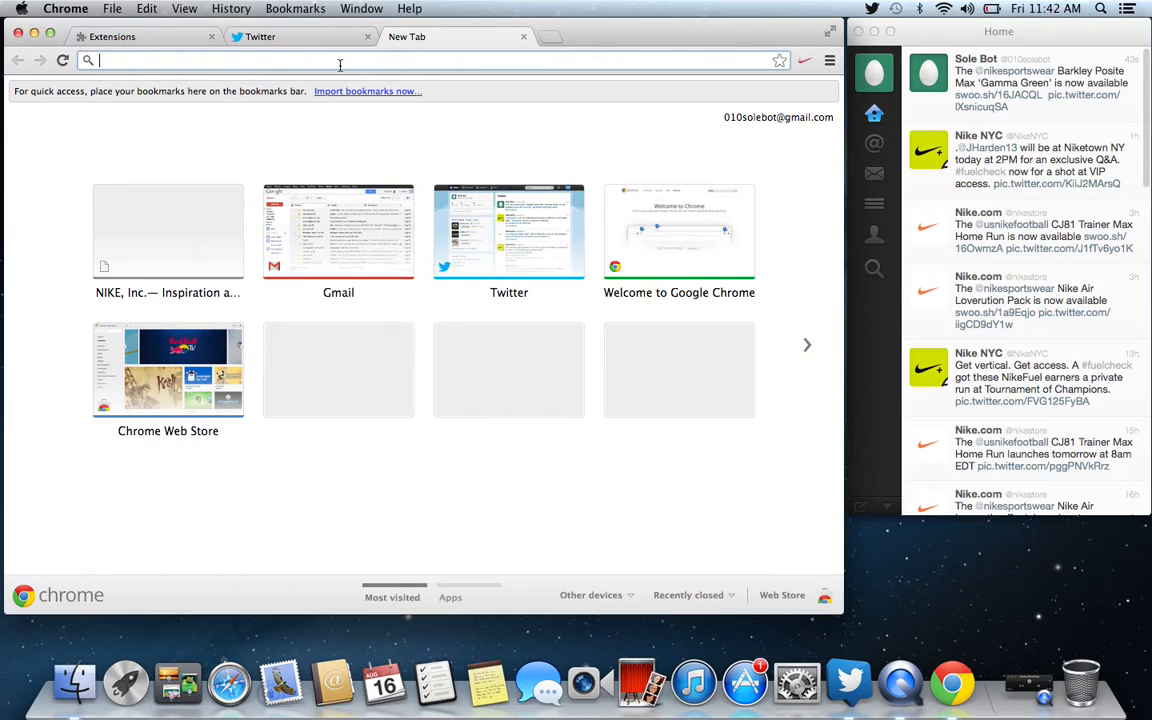
click(290, 36)
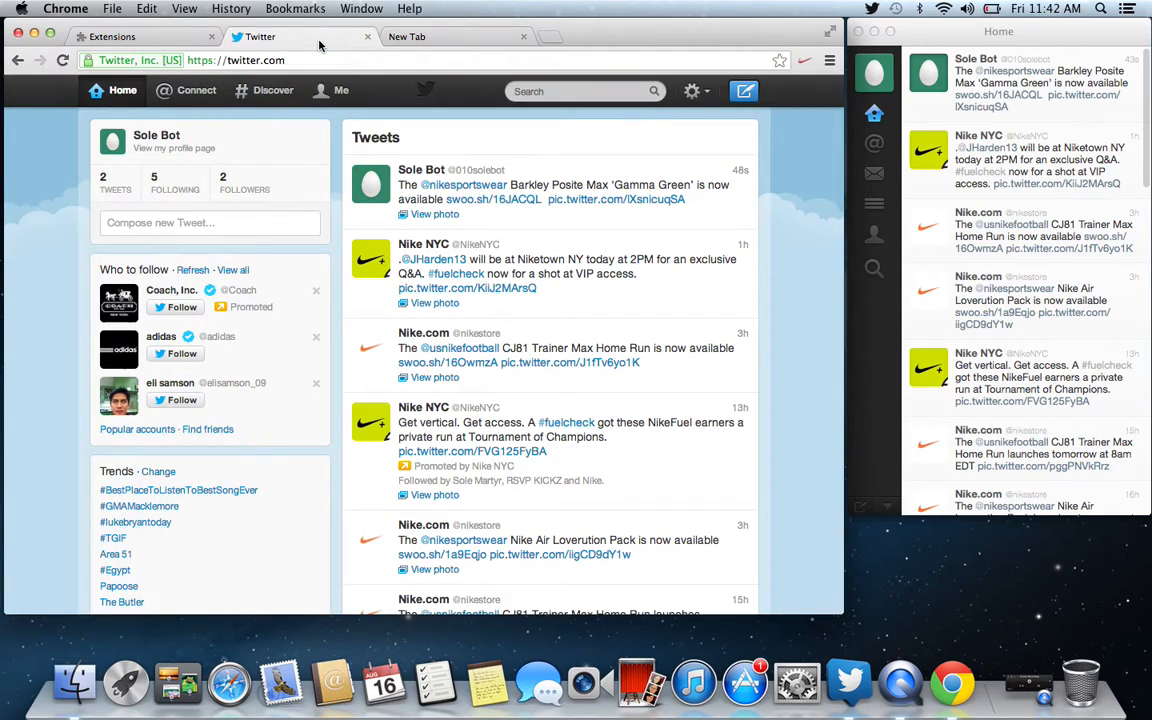
mouse_move(464, 244)
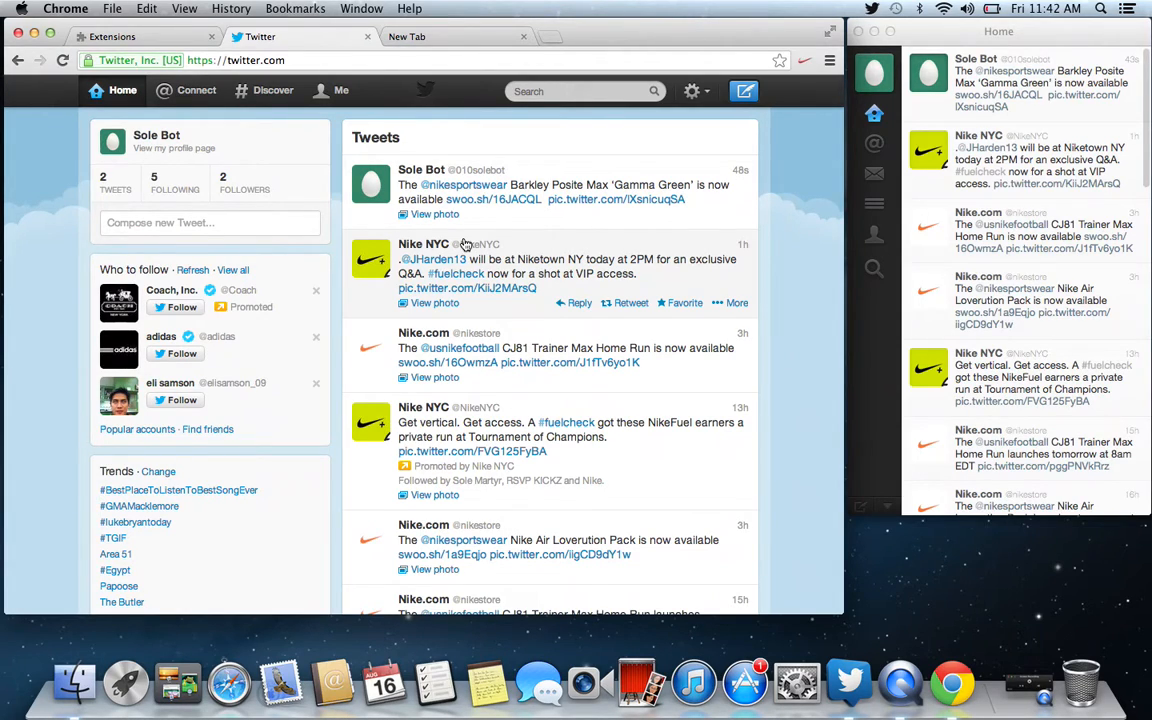
mouse_move(716, 150)
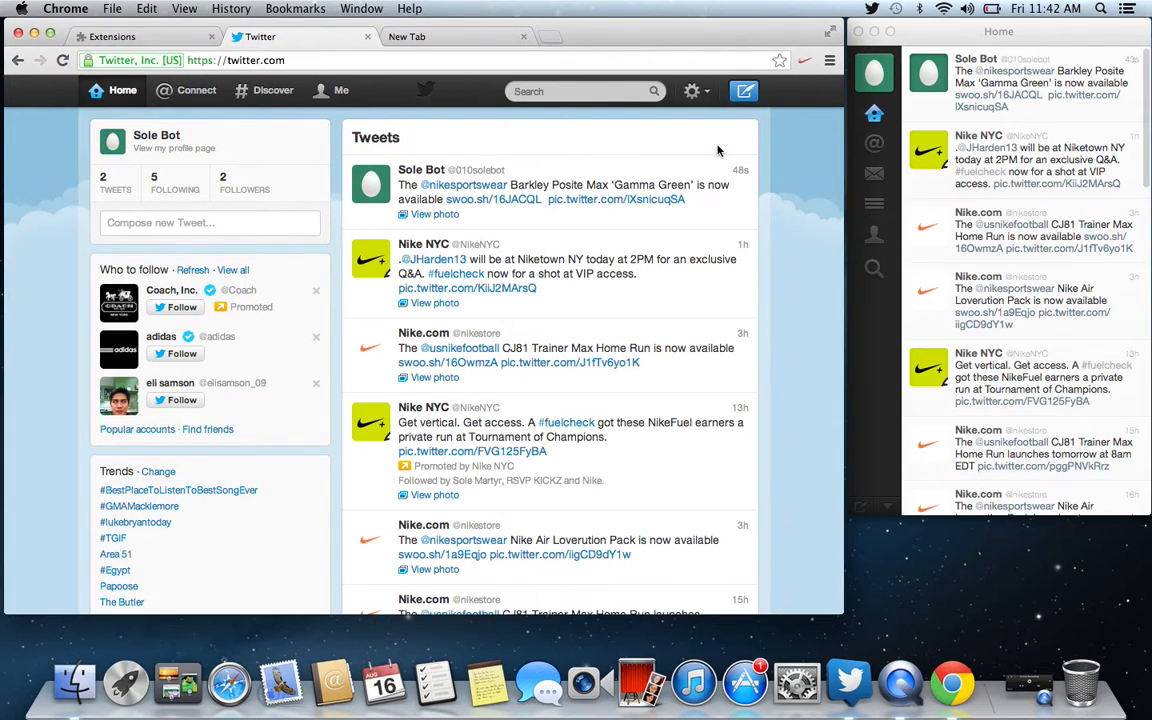
mouse_move(804, 140)
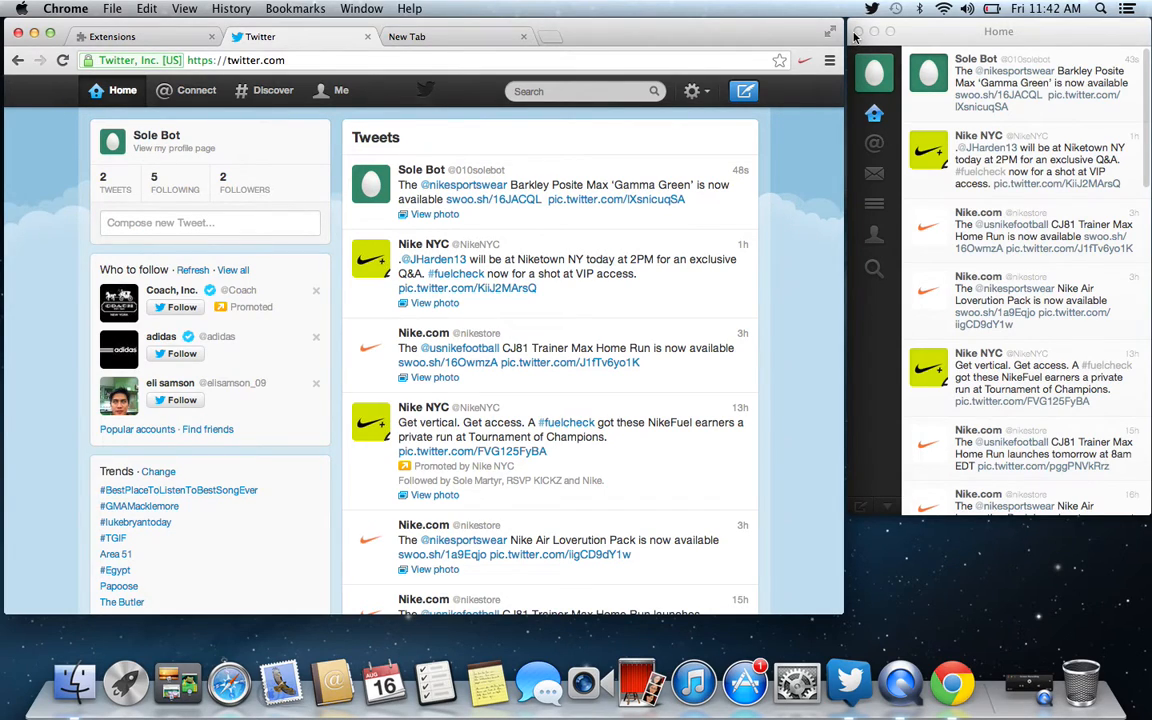
click(1044, 8)
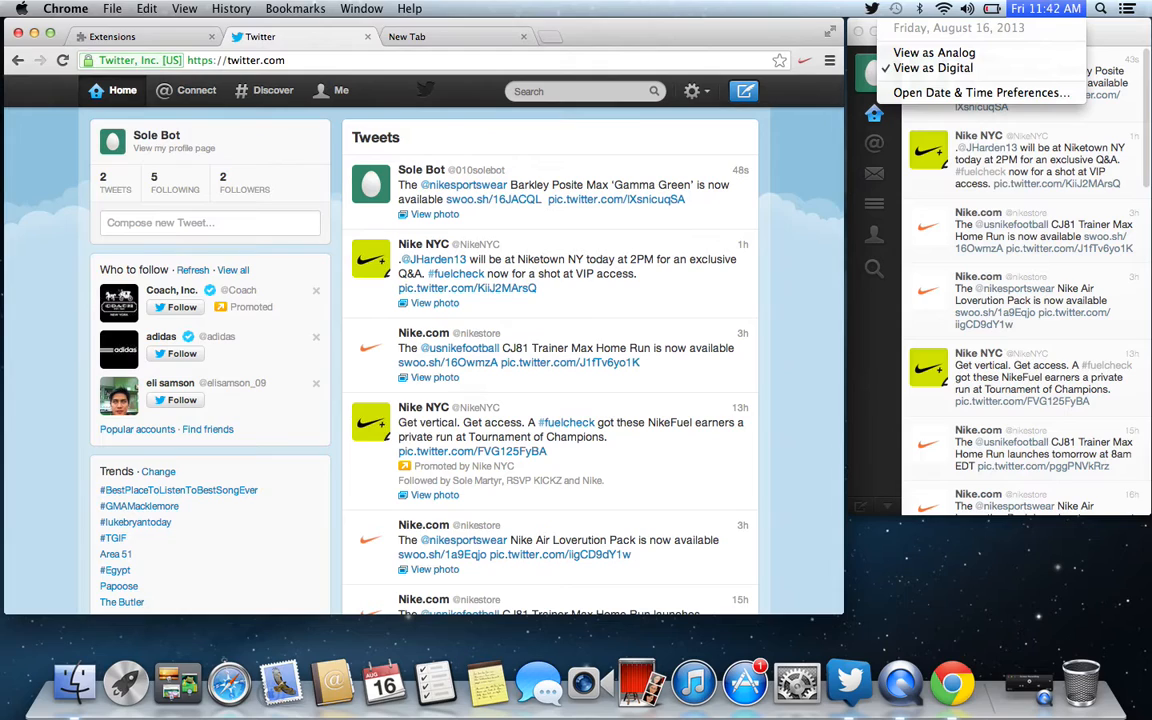